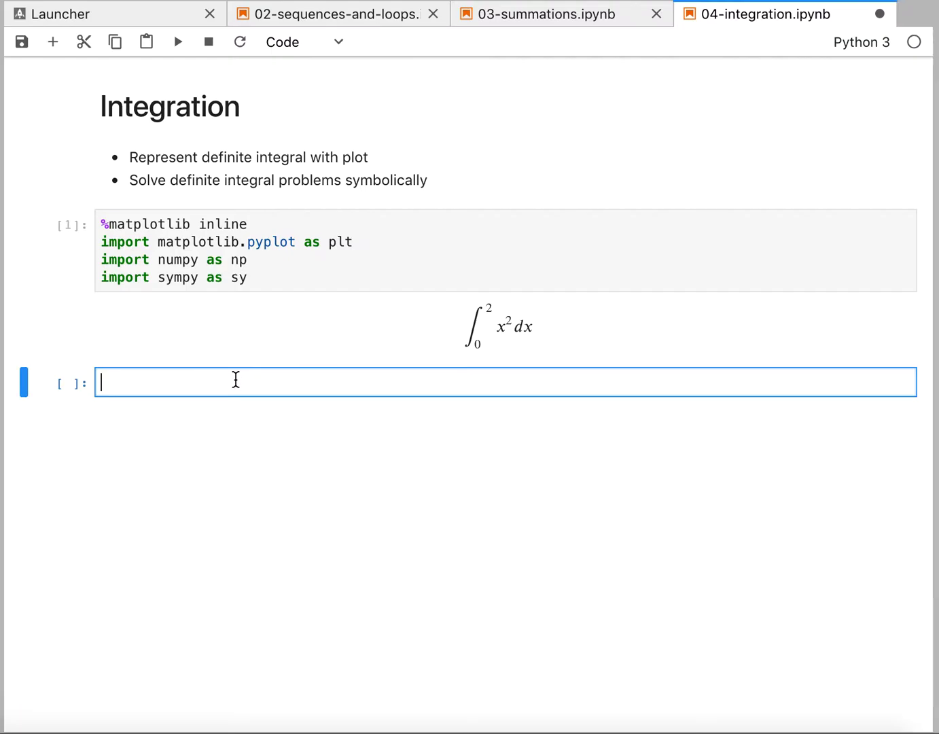
pyautogui.moveTo(472, 361)
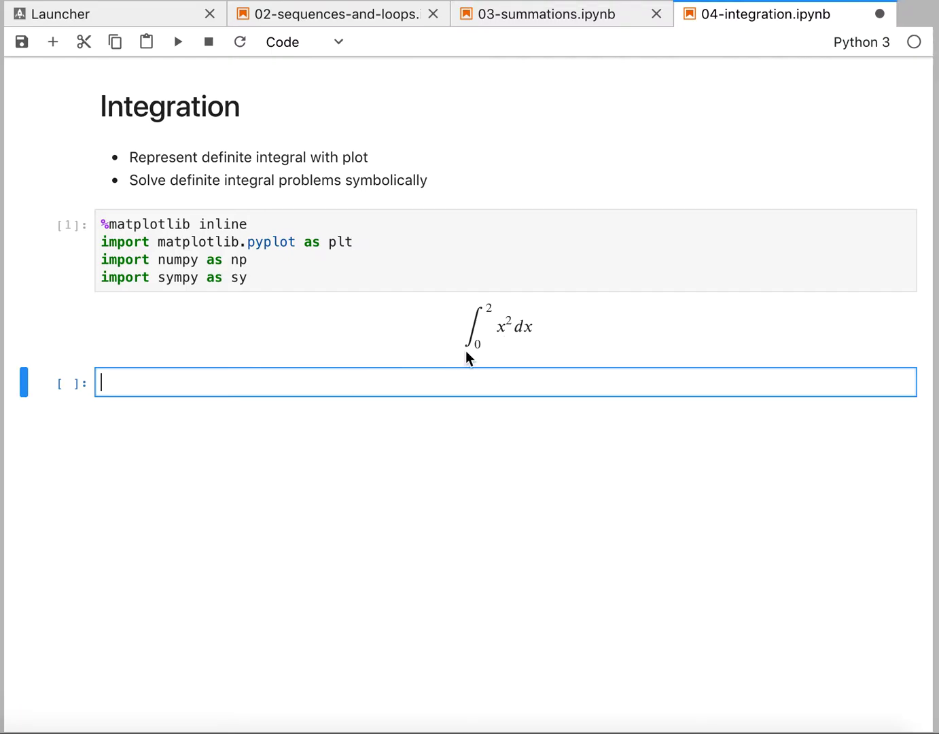
pyautogui.moveTo(533, 337)
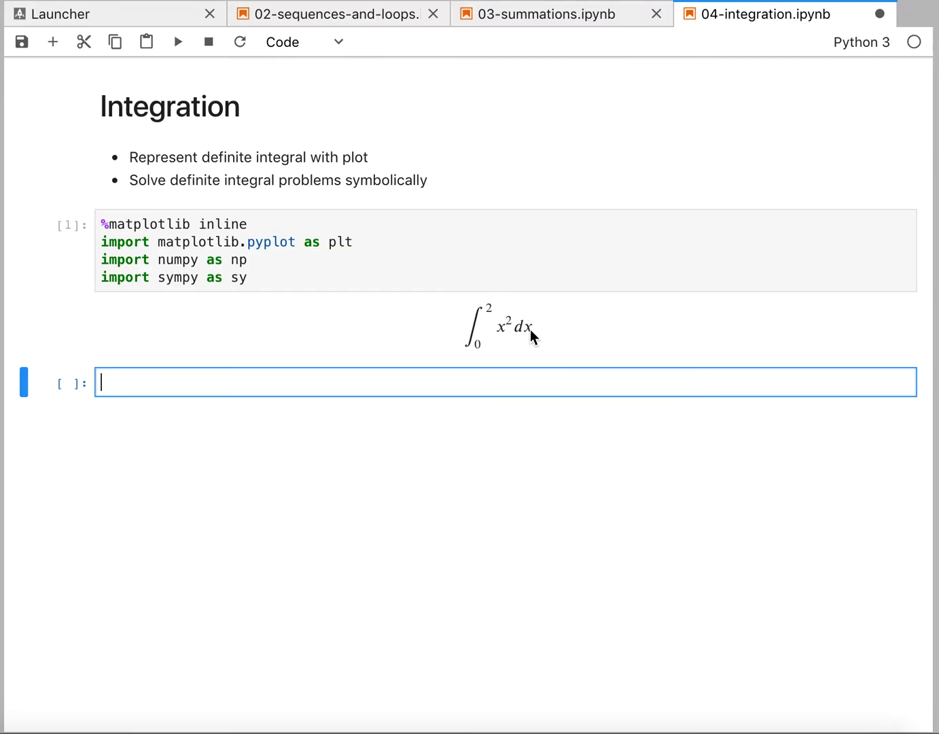
pyautogui.moveTo(460, 394)
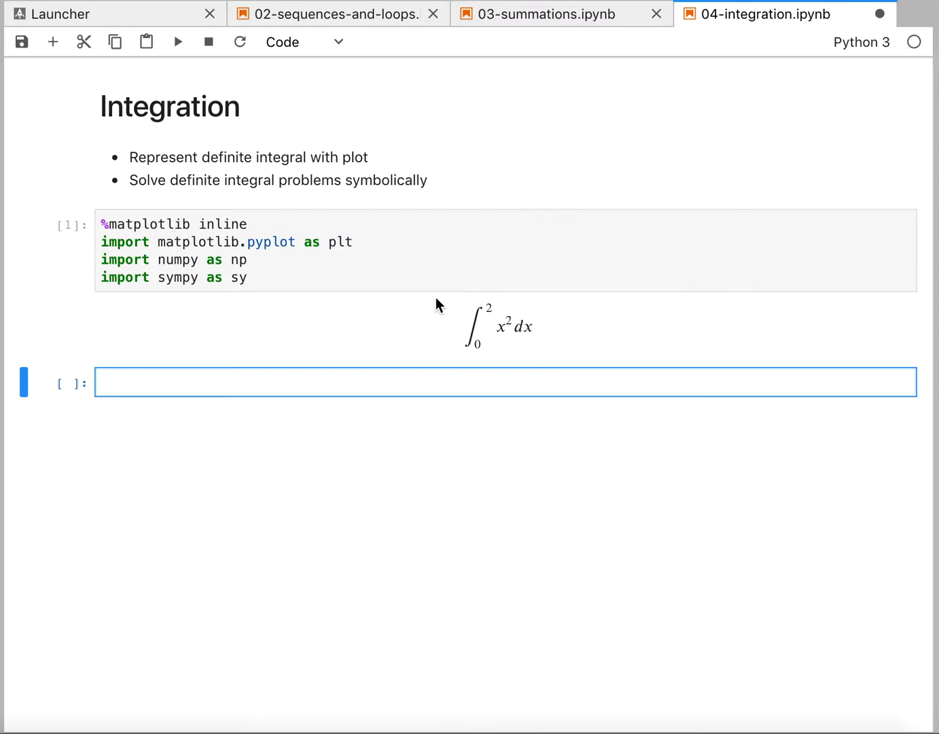
pyautogui.moveTo(465, 307)
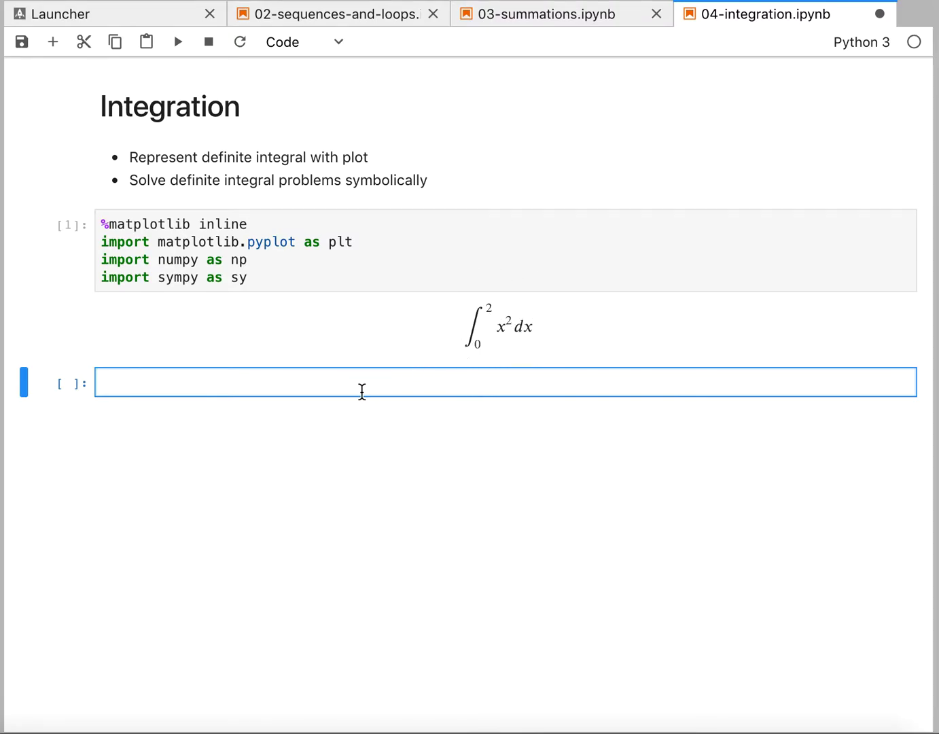
pyautogui.moveTo(514, 331)
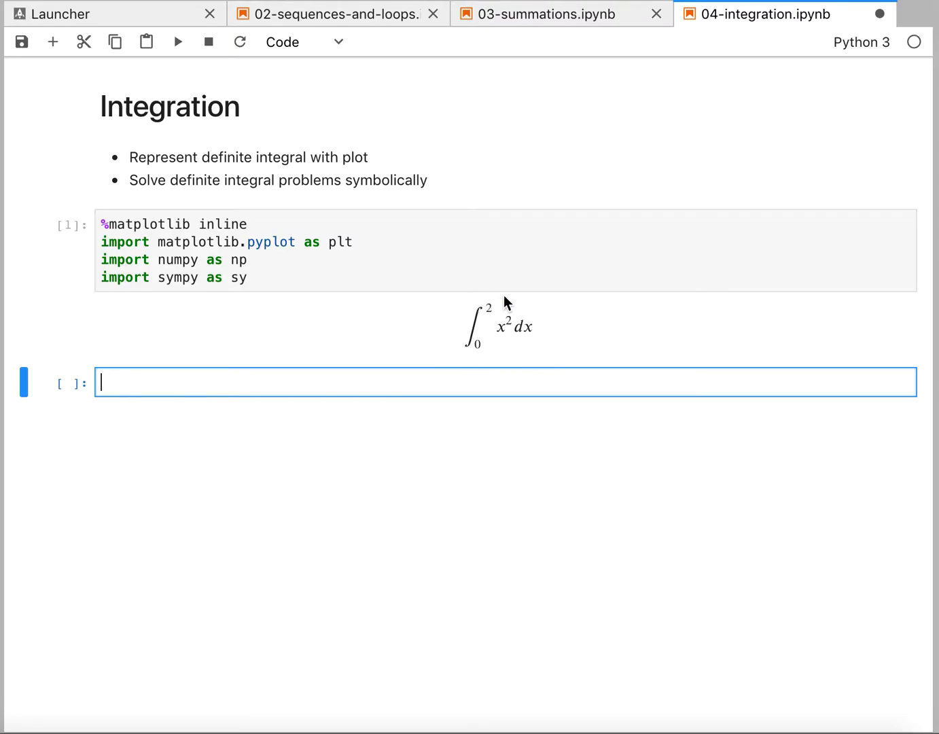
pyautogui.moveTo(538, 352)
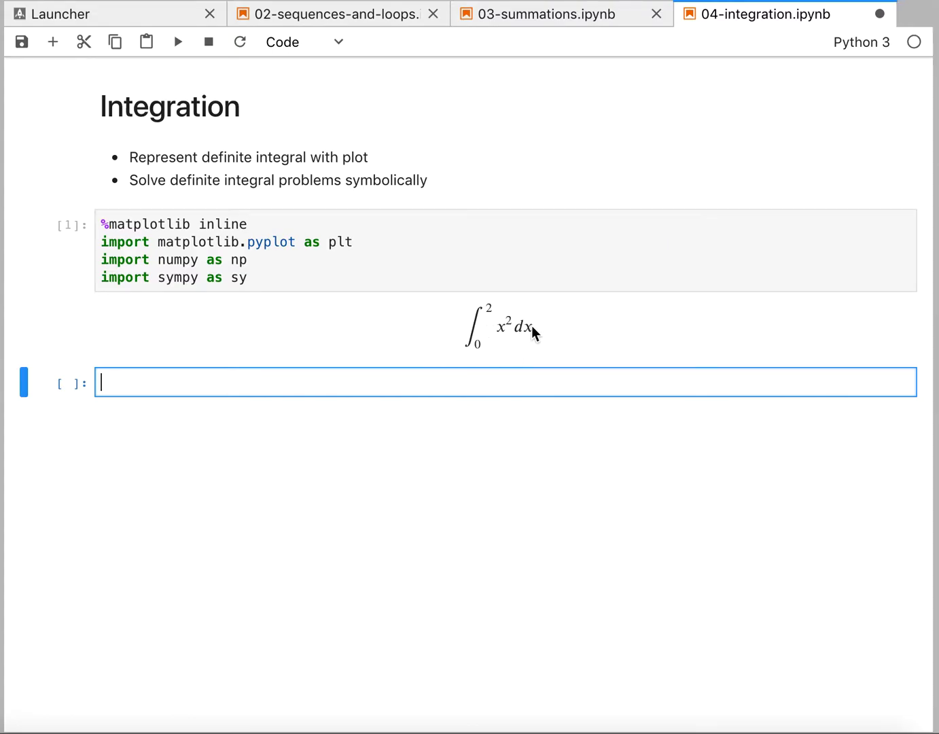
pyautogui.moveTo(416, 388)
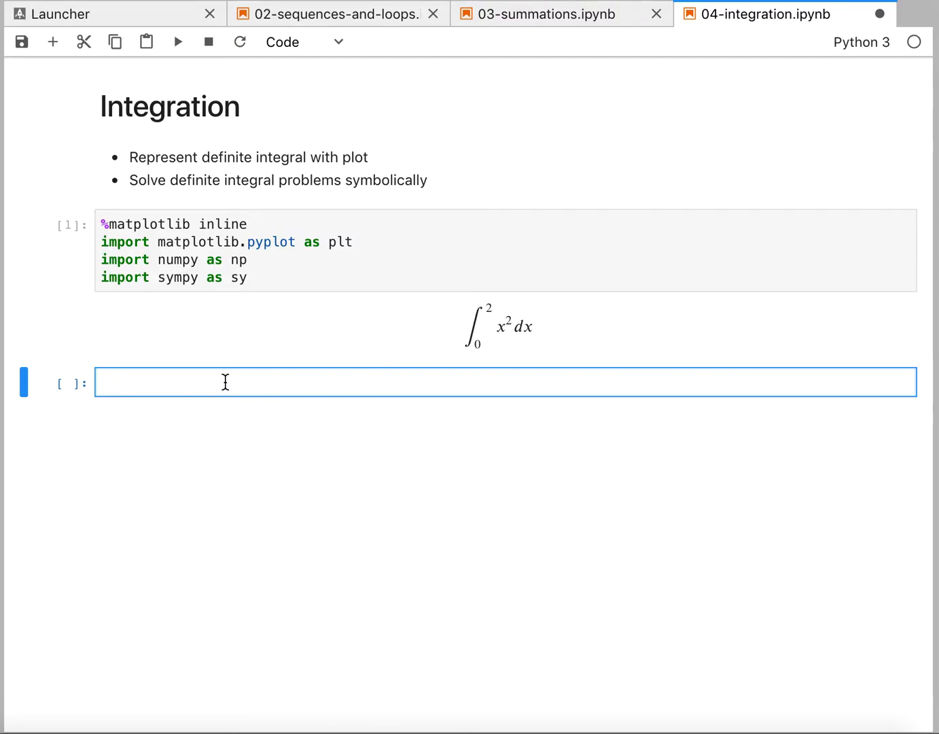
pyautogui.moveTo(469, 311)
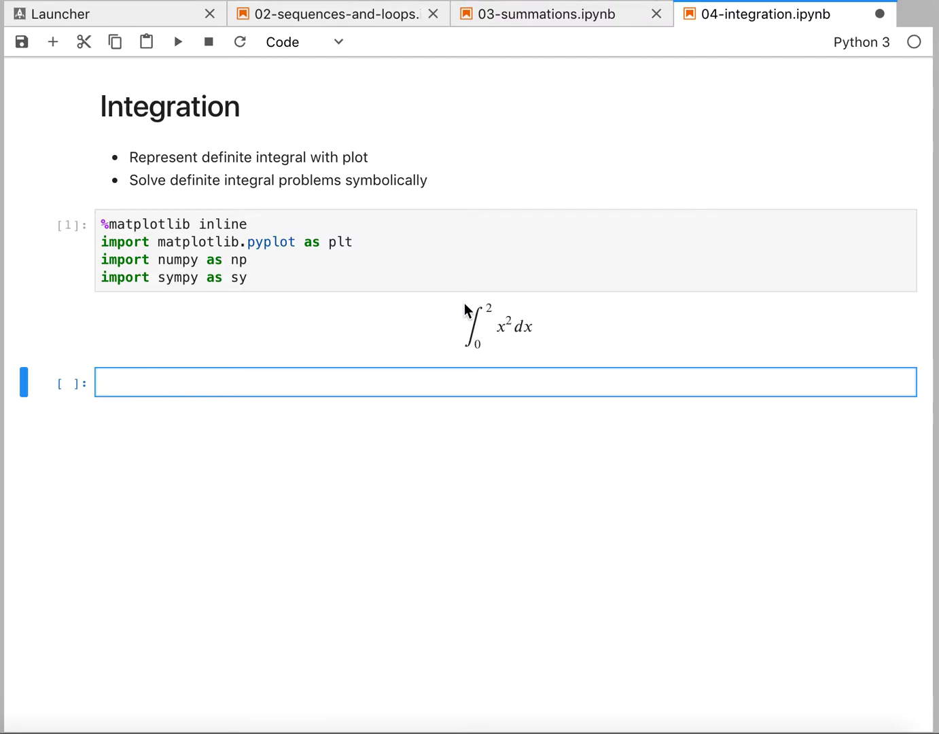
pyautogui.moveTo(502, 310)
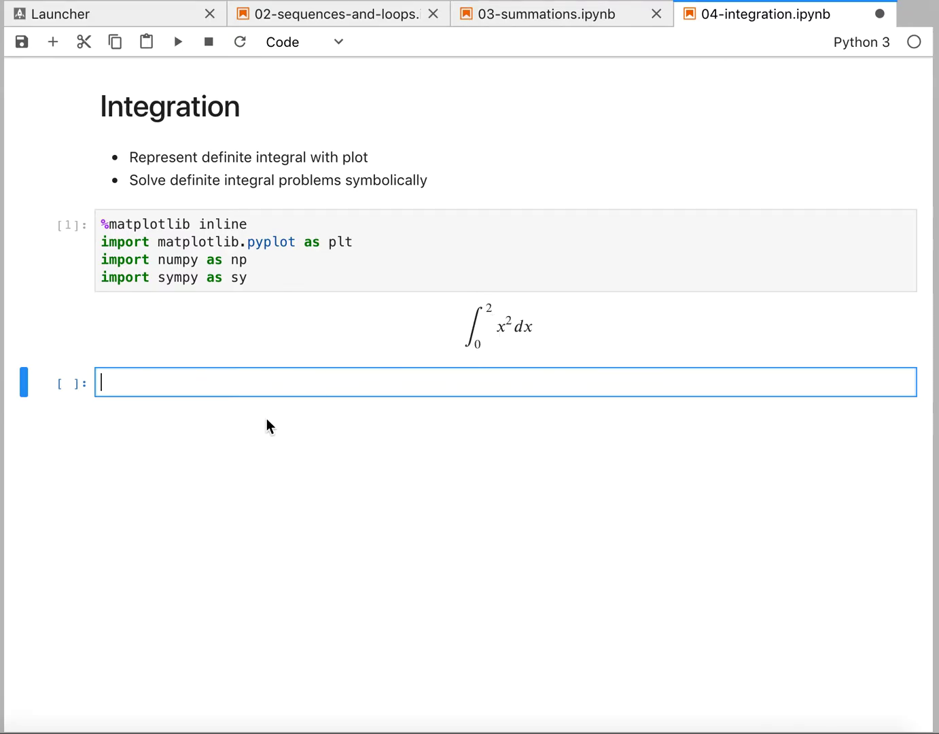
# Define x = np.linspace(-1, 3, 1000) and f(x) returning x**2, then run the cell.
pyautogui.write('x')
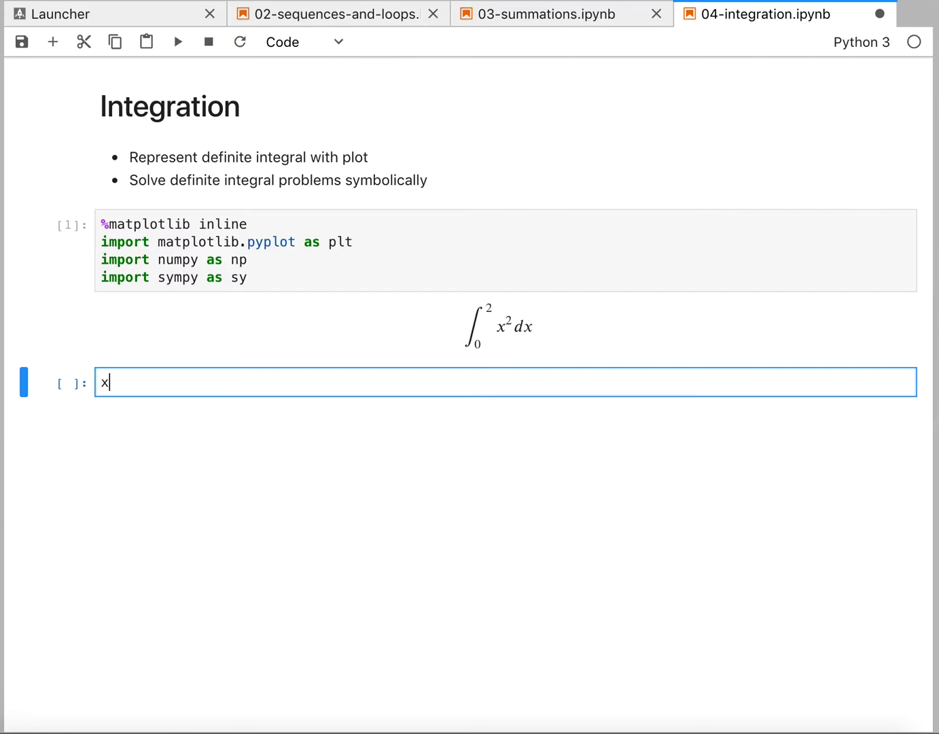
pyautogui.write('= np.lin')
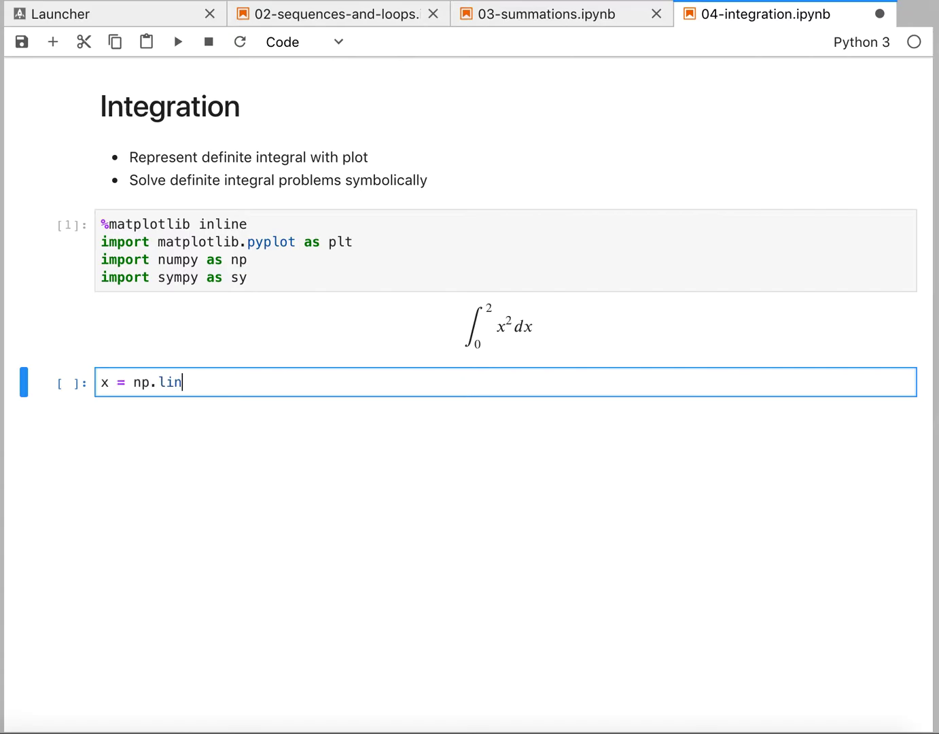
pyautogui.write('space()')
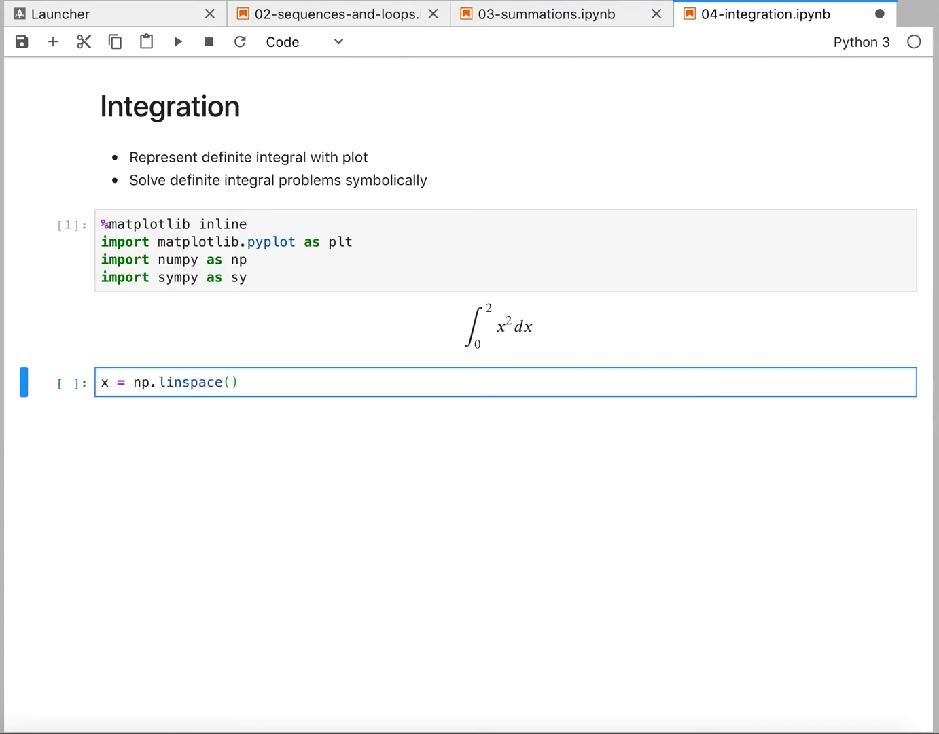
pyautogui.write('-1, 3')
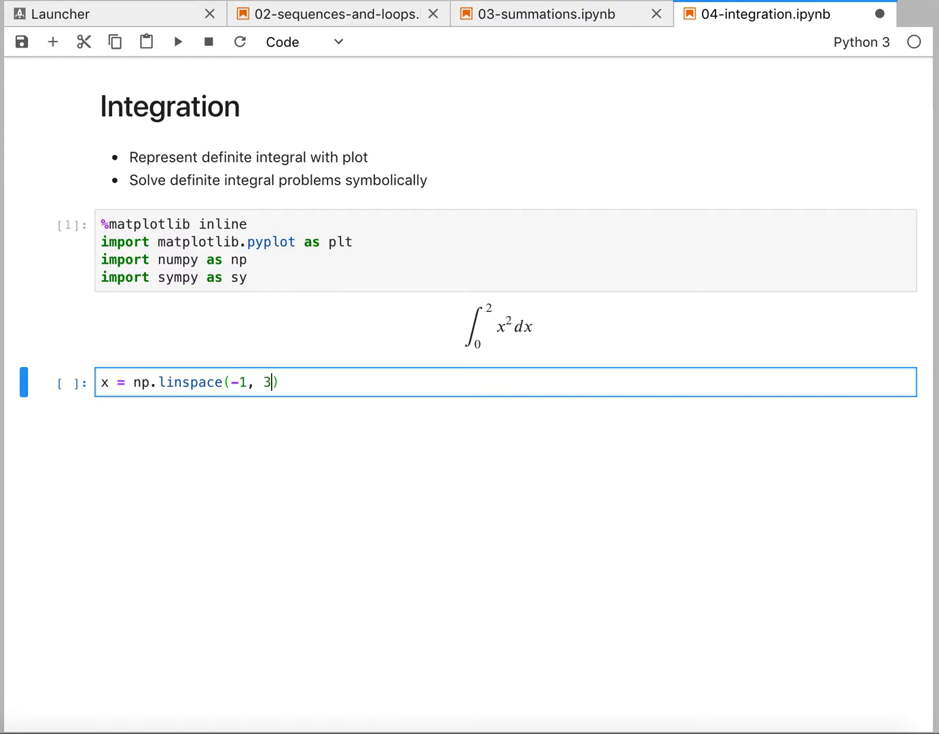
pyautogui.write(', 1000')
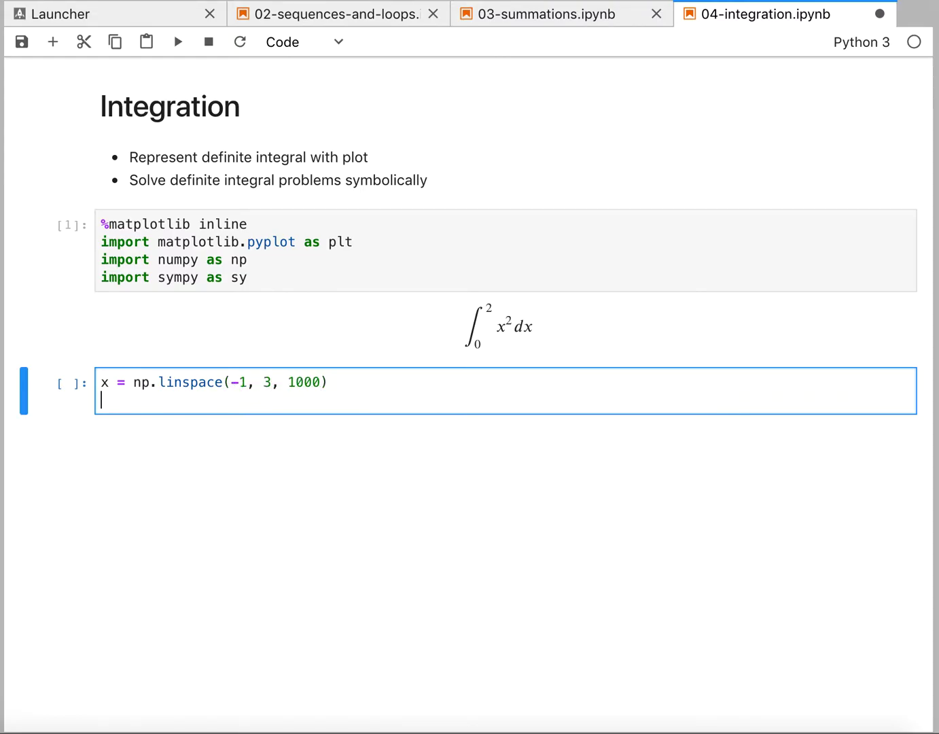
pyautogui.write('def')
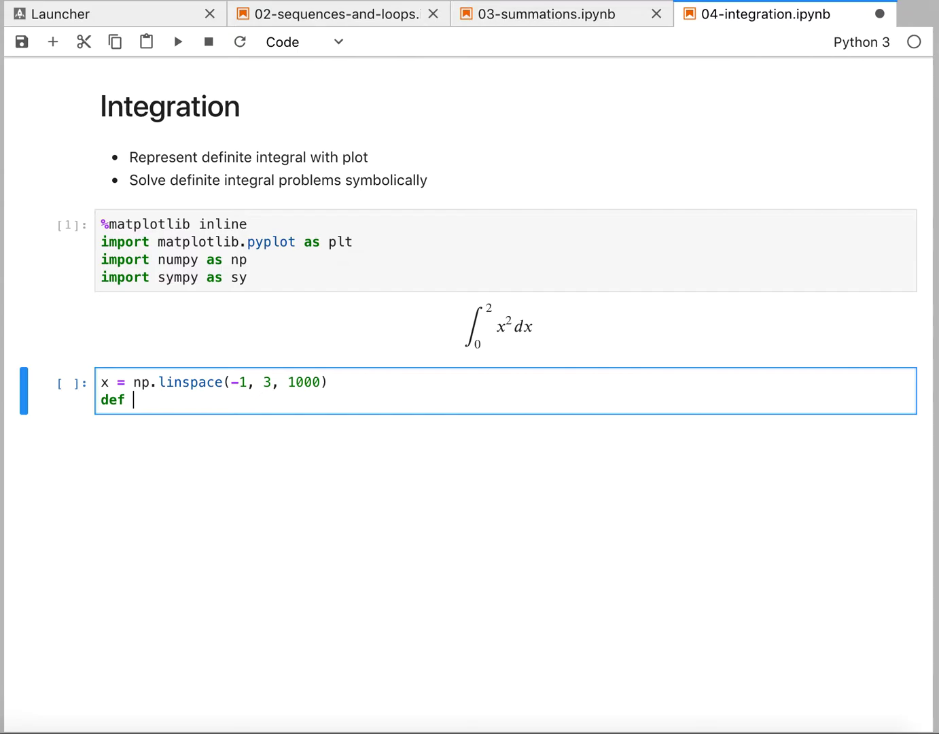
pyautogui.write('f(x): return')
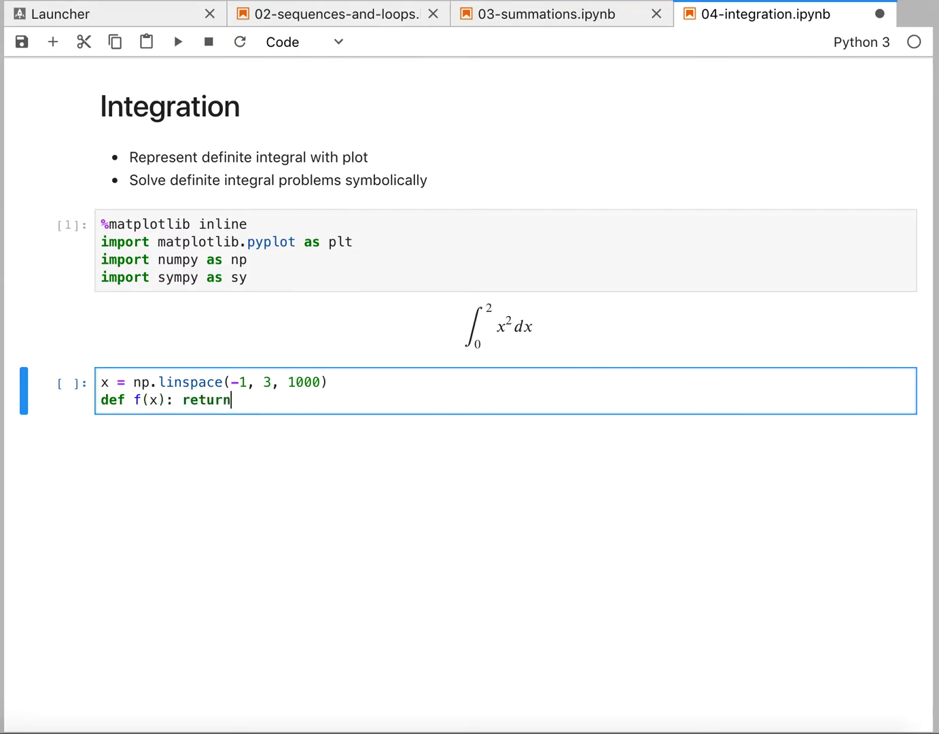
pyautogui.write('x**2')
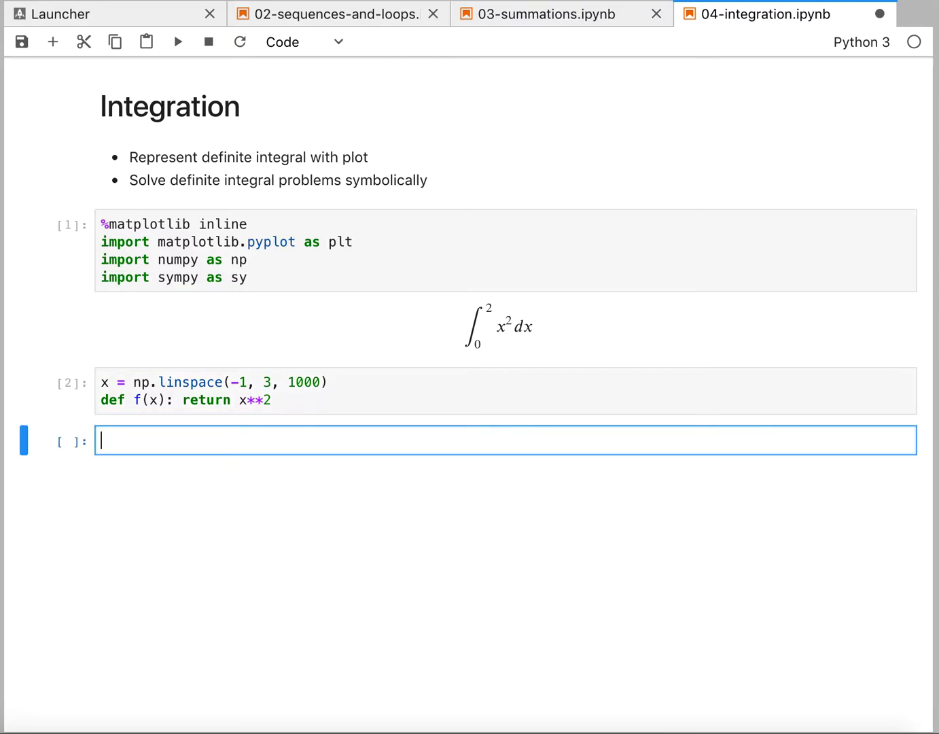
# Plot f(x) against x with plt.axhline(color='black') marking the x-axis and run it.
pyautogui.write('plt.plot(')
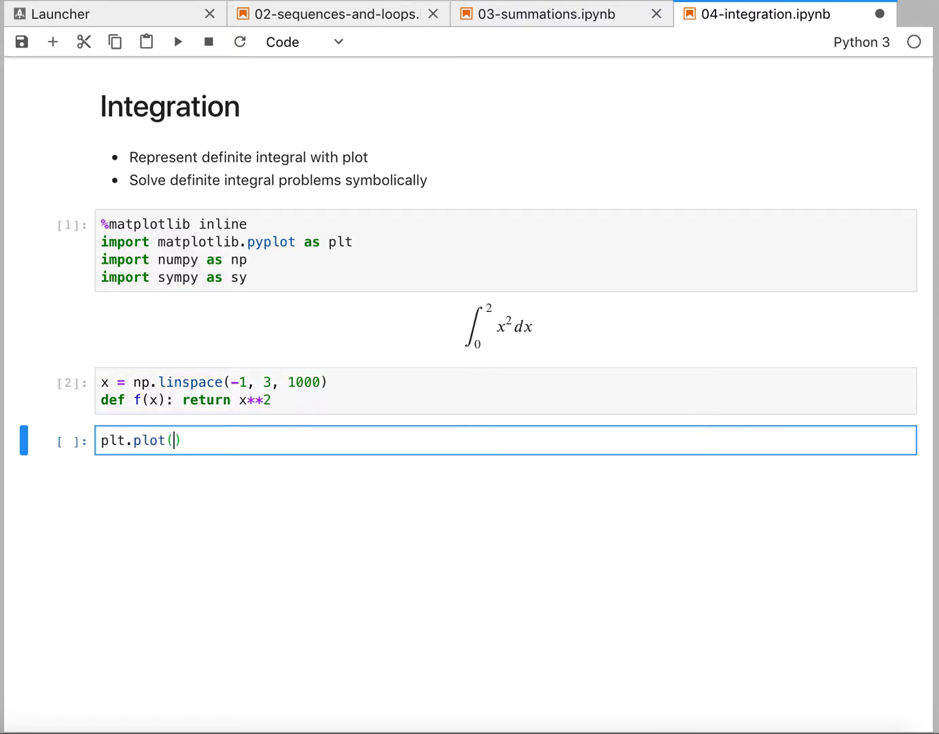
pyautogui.write('x, f(x)')
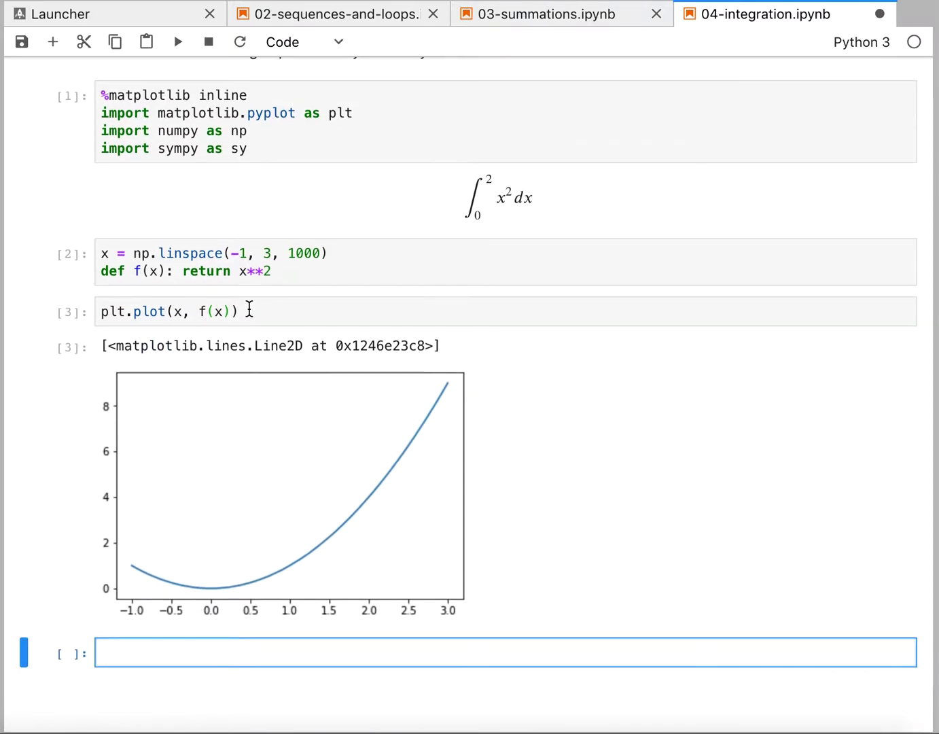
pyautogui.write('plt')
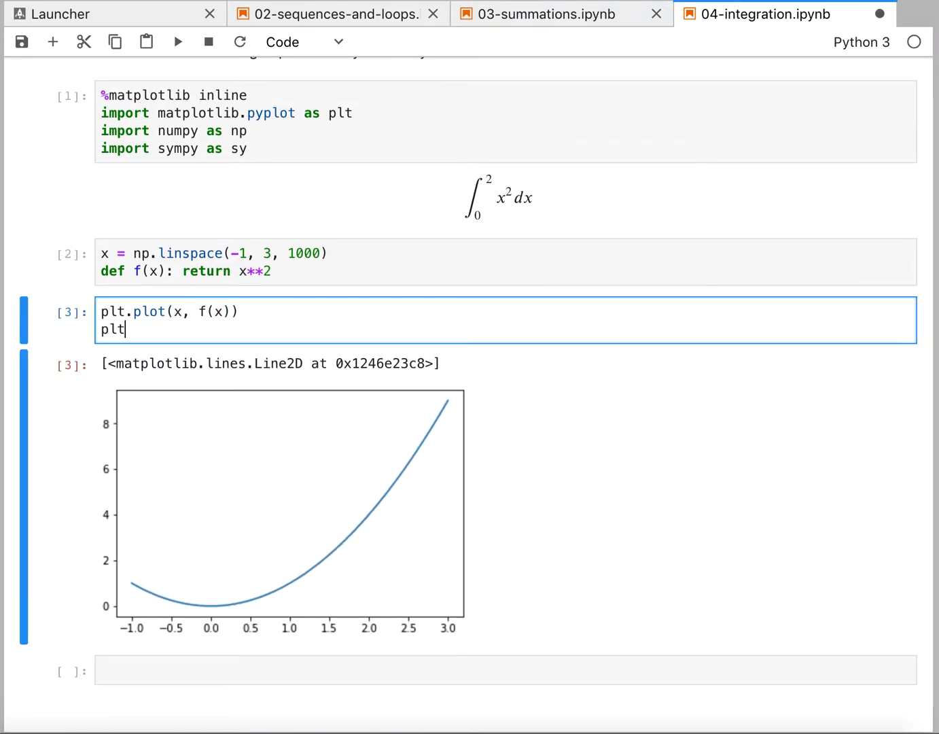
pyautogui.write('.axh')
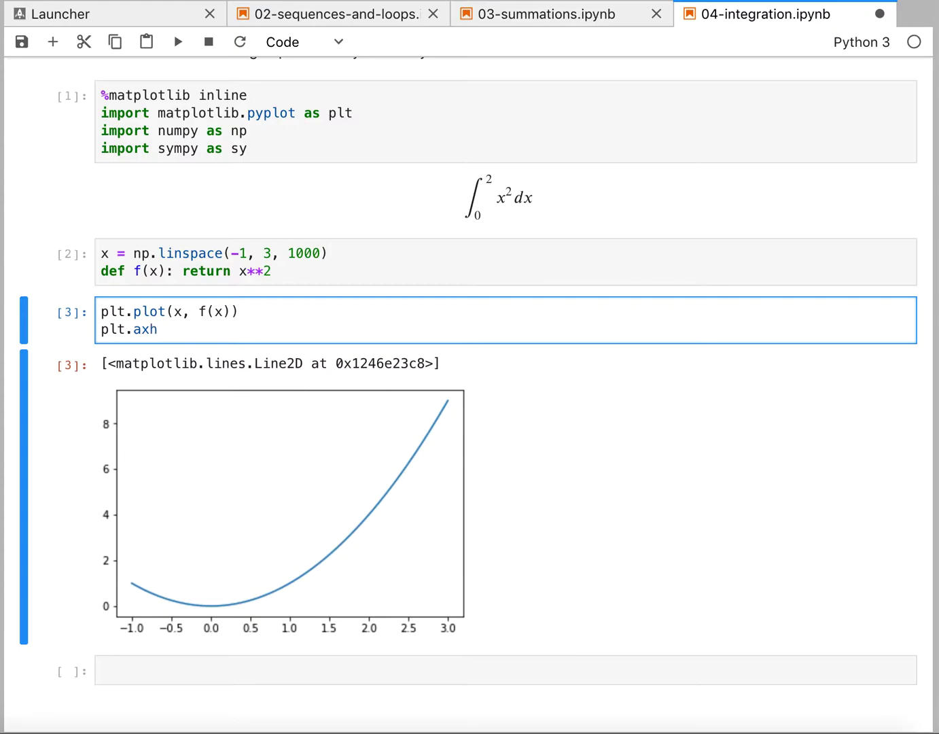
pyautogui.write("line(color = 'black")
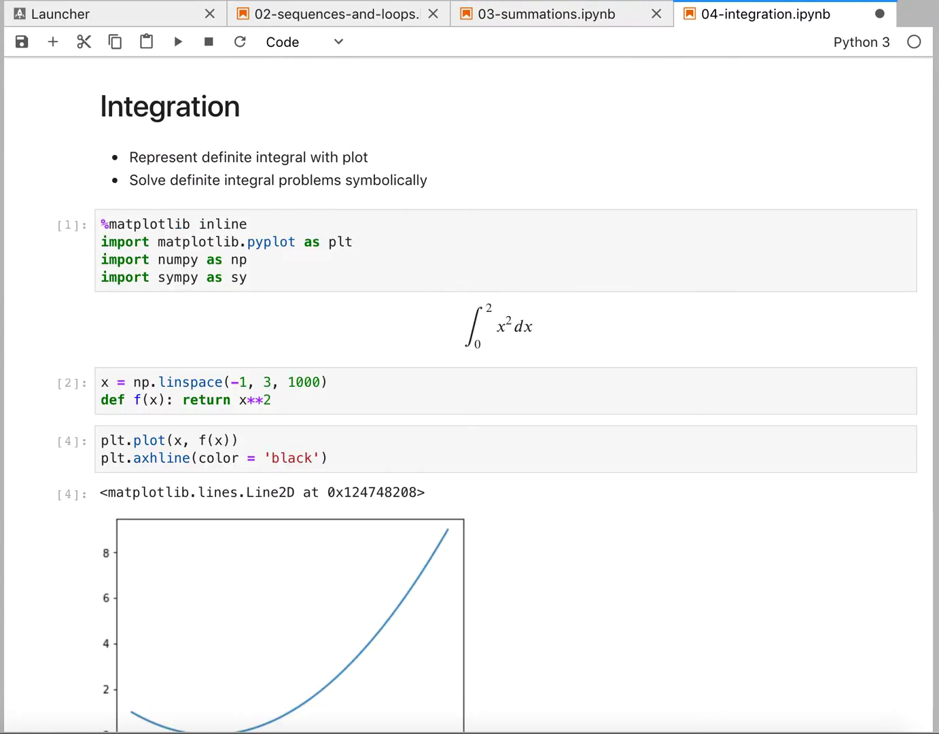
pyautogui.scroll(-3)
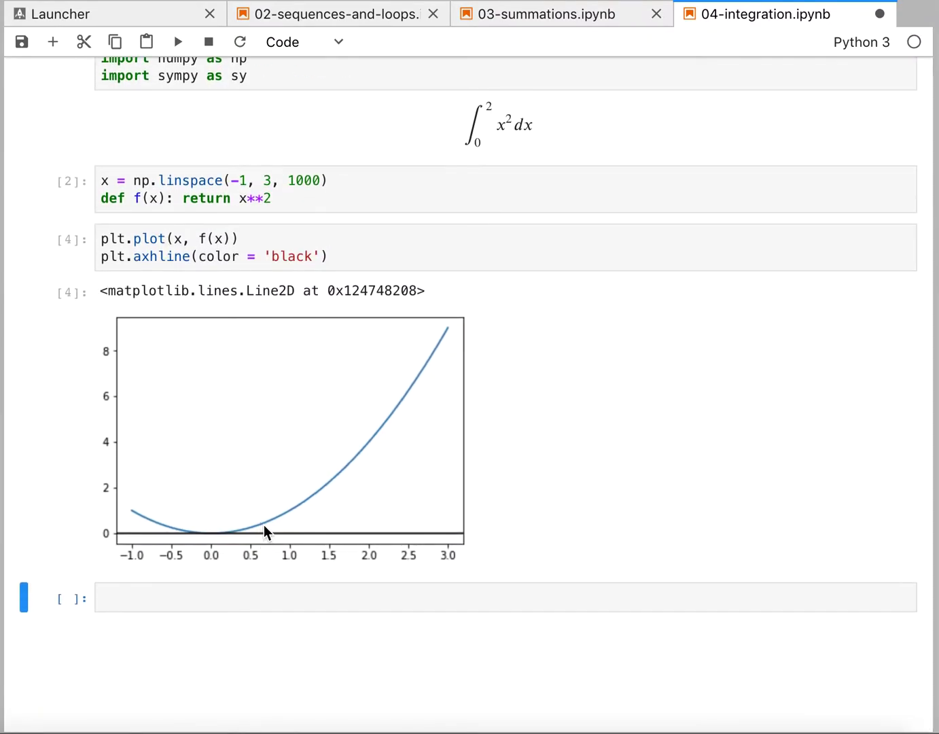
pyautogui.moveTo(413, 220)
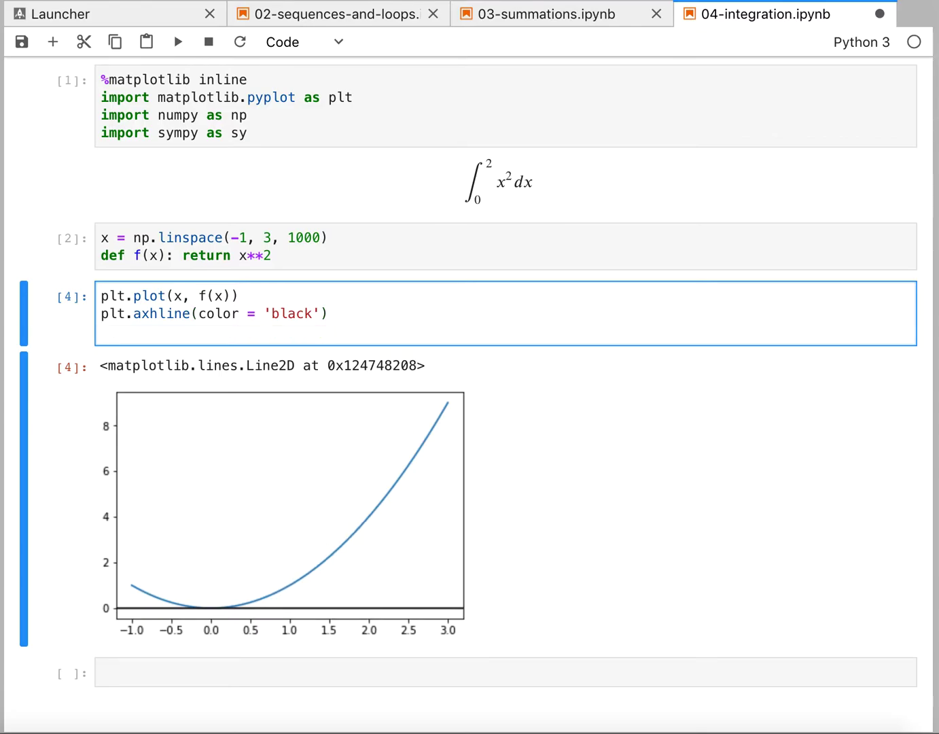
# Add plt.fill_between(x, f(x)) restricted to 0 < x < 2 and rerun the plot.
pyautogui.write('plt.fill_between(x, f(x), where = [(x > 0) and (x < 2) for x in x])')
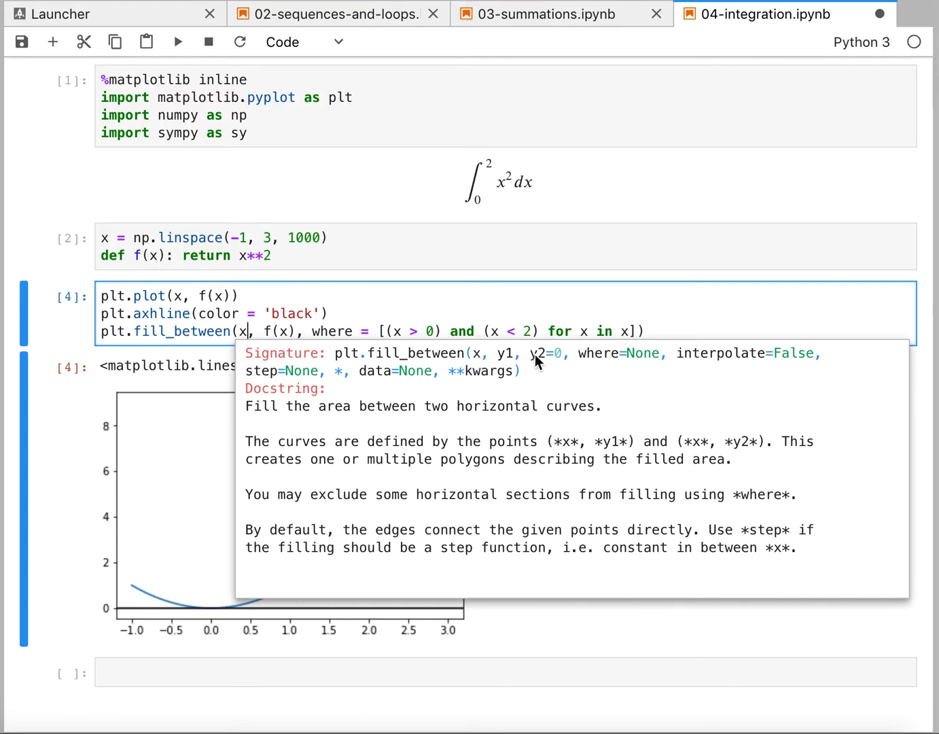
pyautogui.moveTo(508, 362)
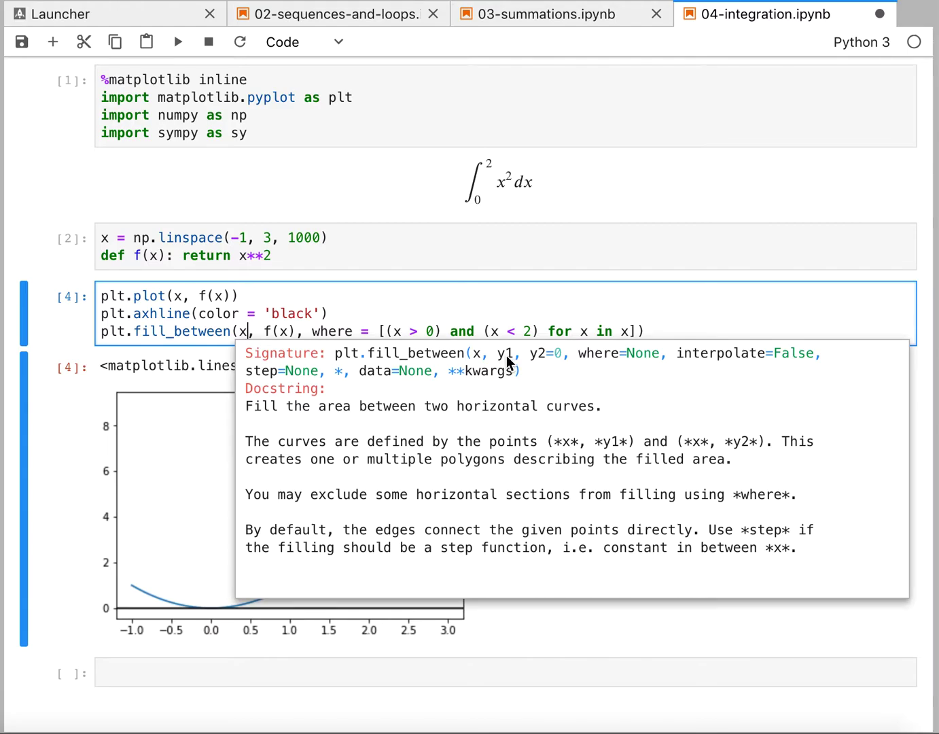
pyautogui.moveTo(685, 362)
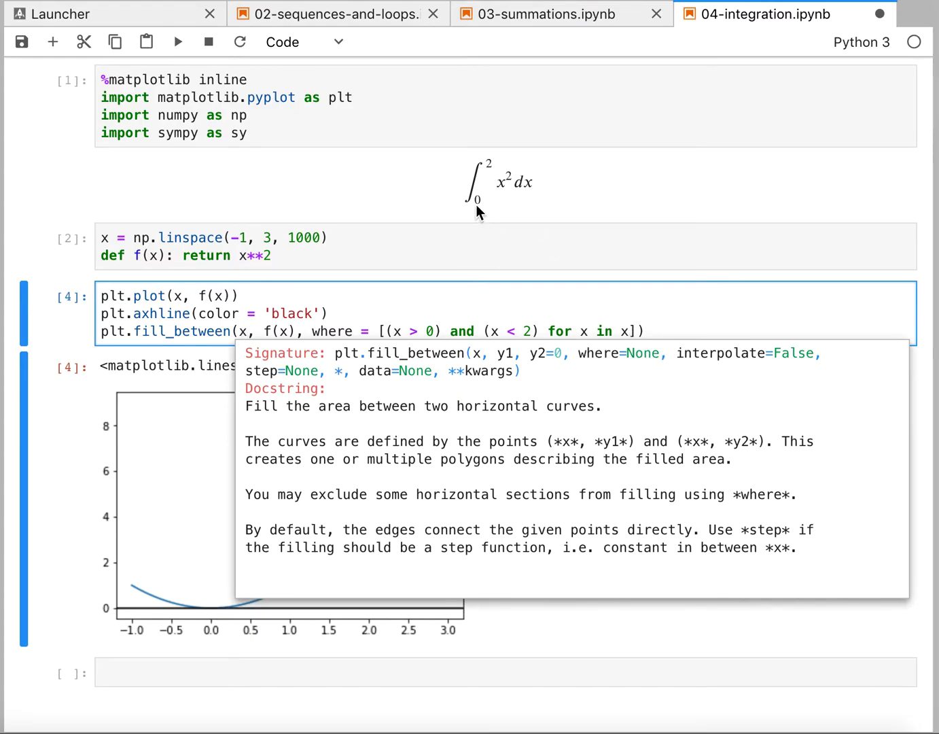
pyautogui.moveTo(484, 204)
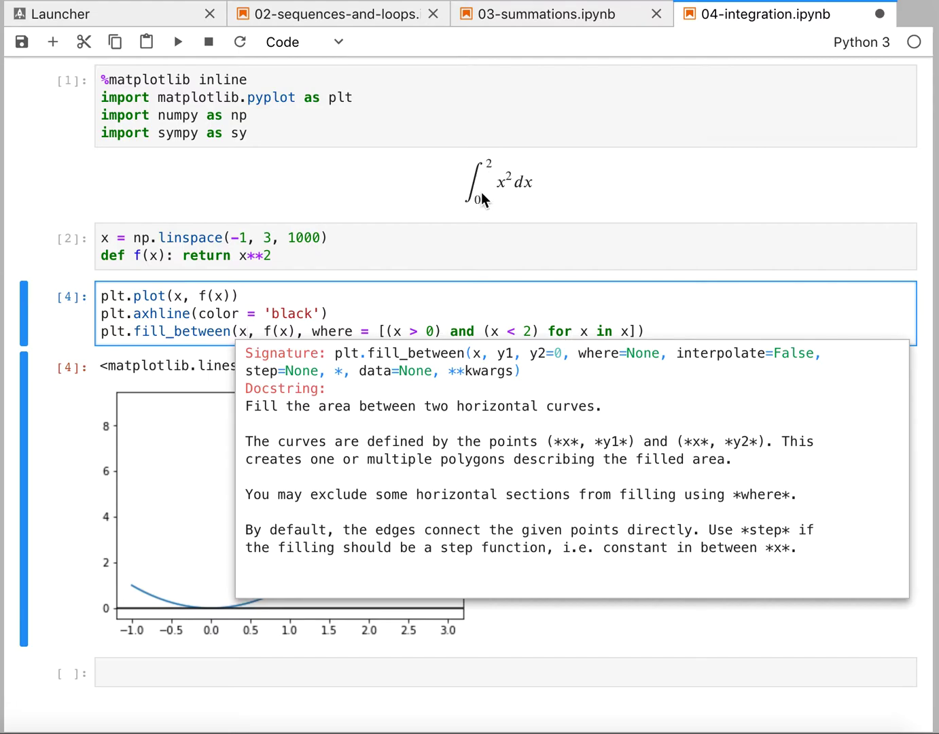
pyautogui.moveTo(653, 354)
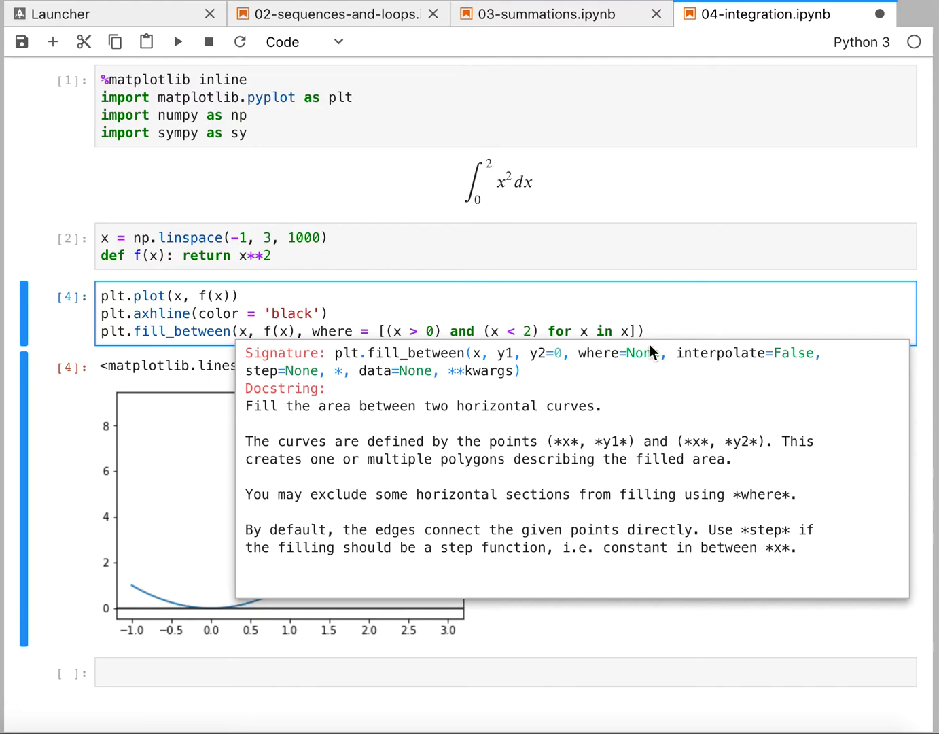
pyautogui.click(628, 332)
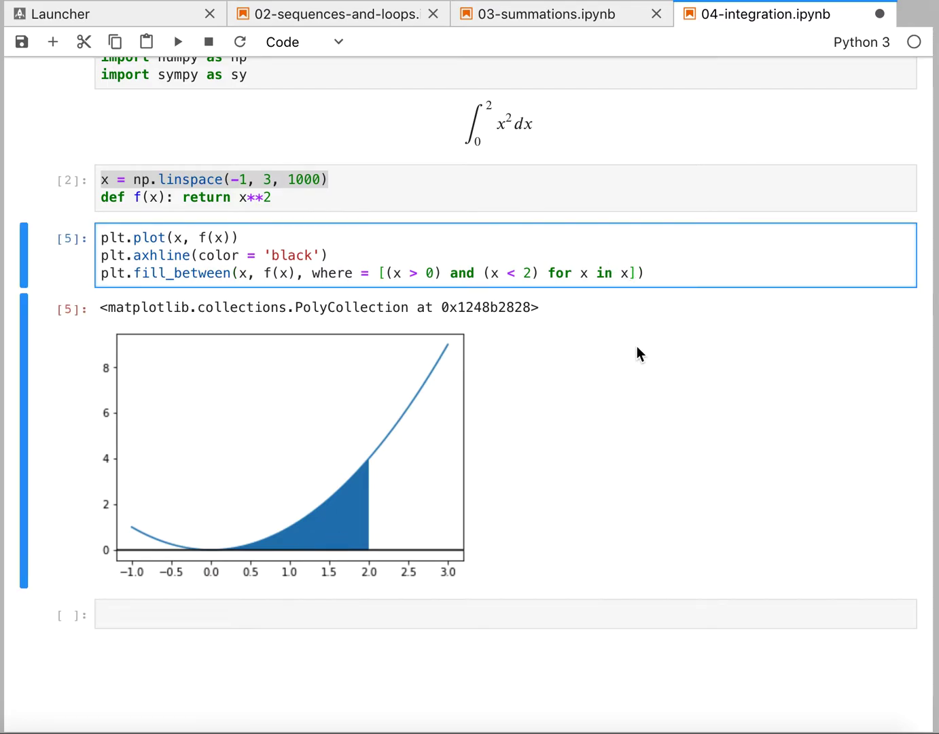
# Give the fill_between a color argument and alpha = 0.3, then redraw the plot.
pyautogui.write(", color = ''")
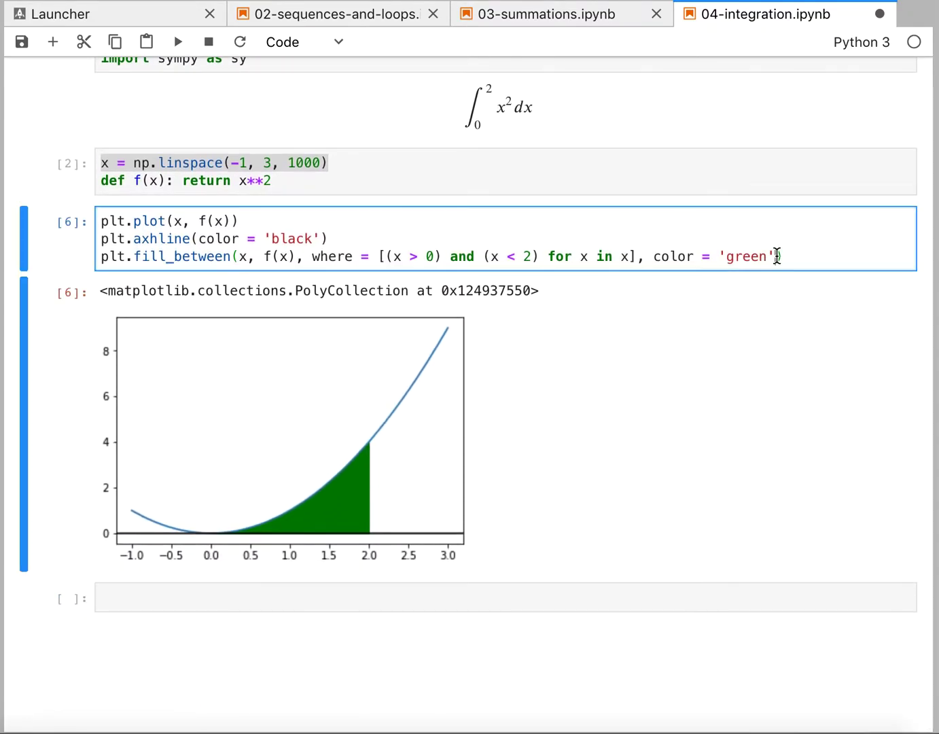
pyautogui.write(', aplh')
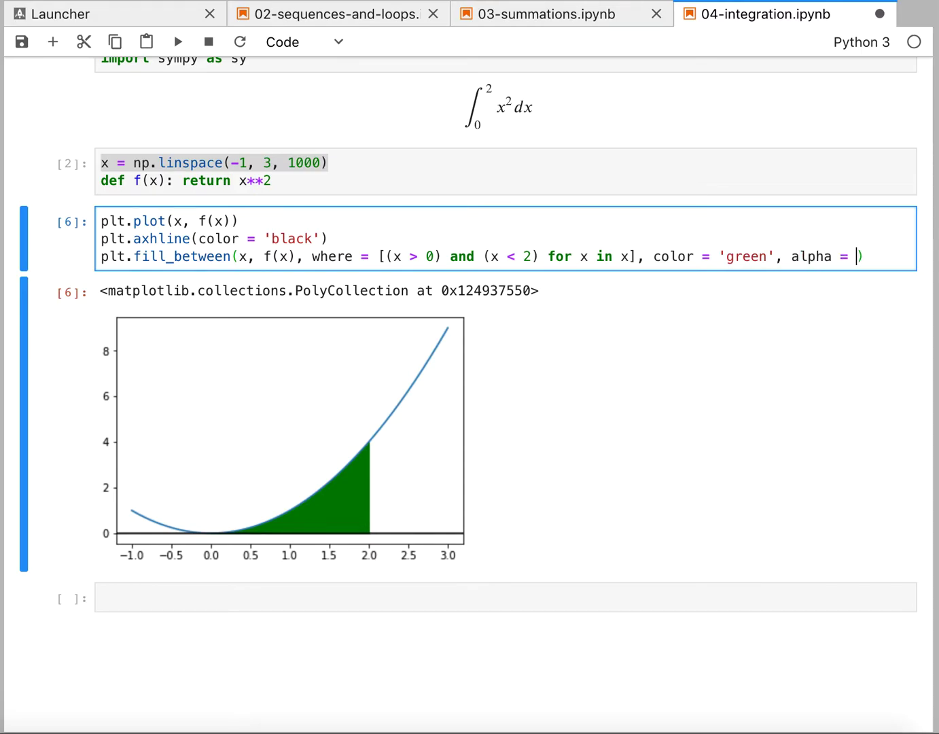
pyautogui.write('0.3')
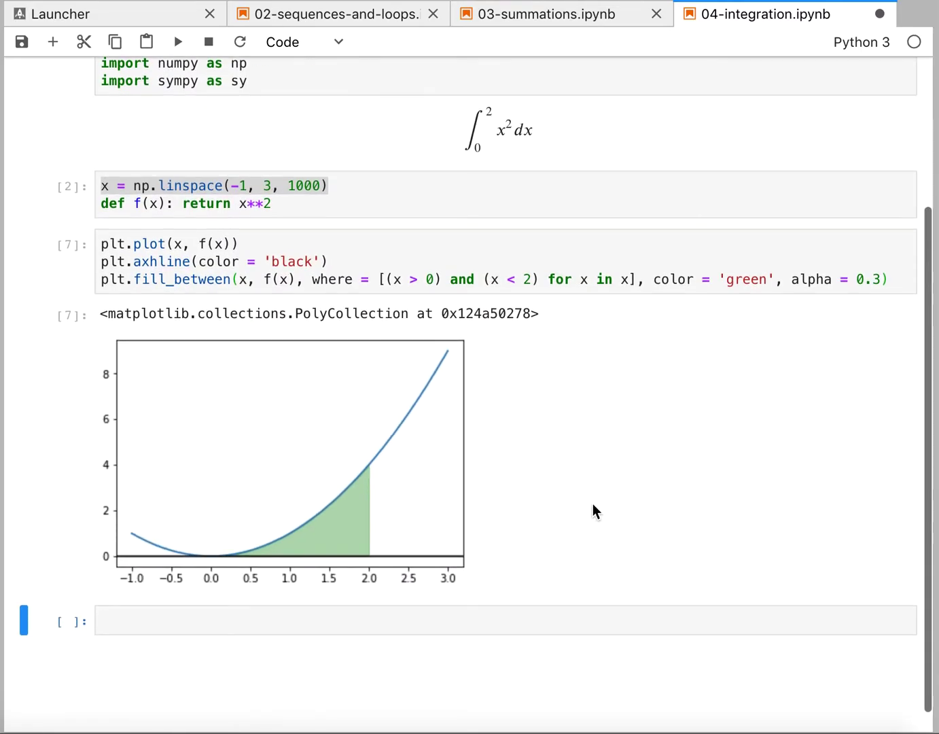
pyautogui.moveTo(330, 546)
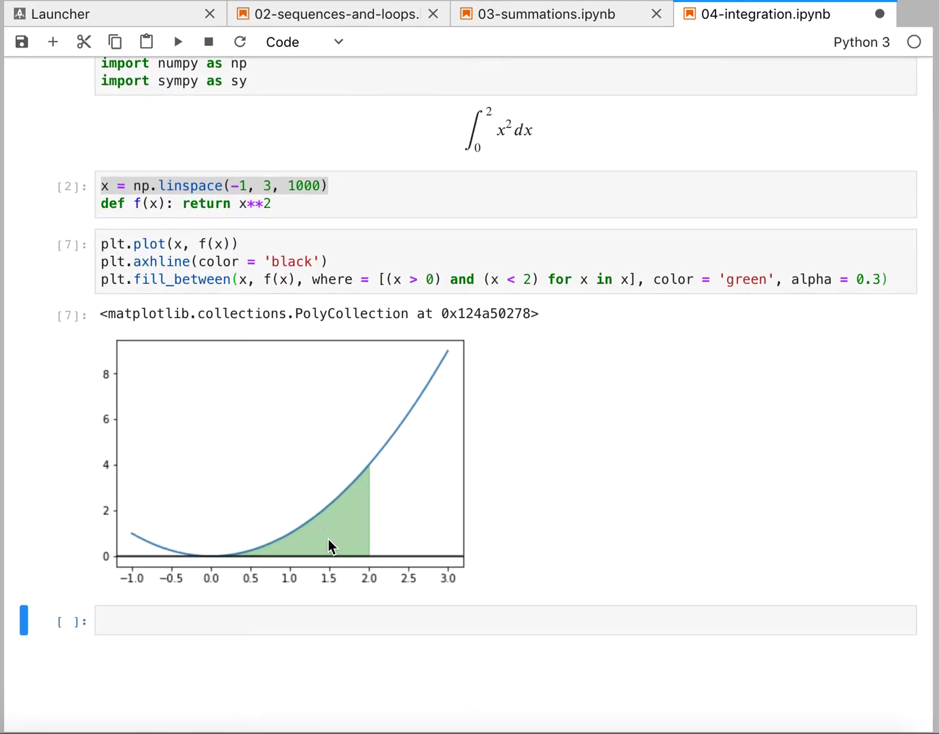
pyautogui.moveTo(446, 465)
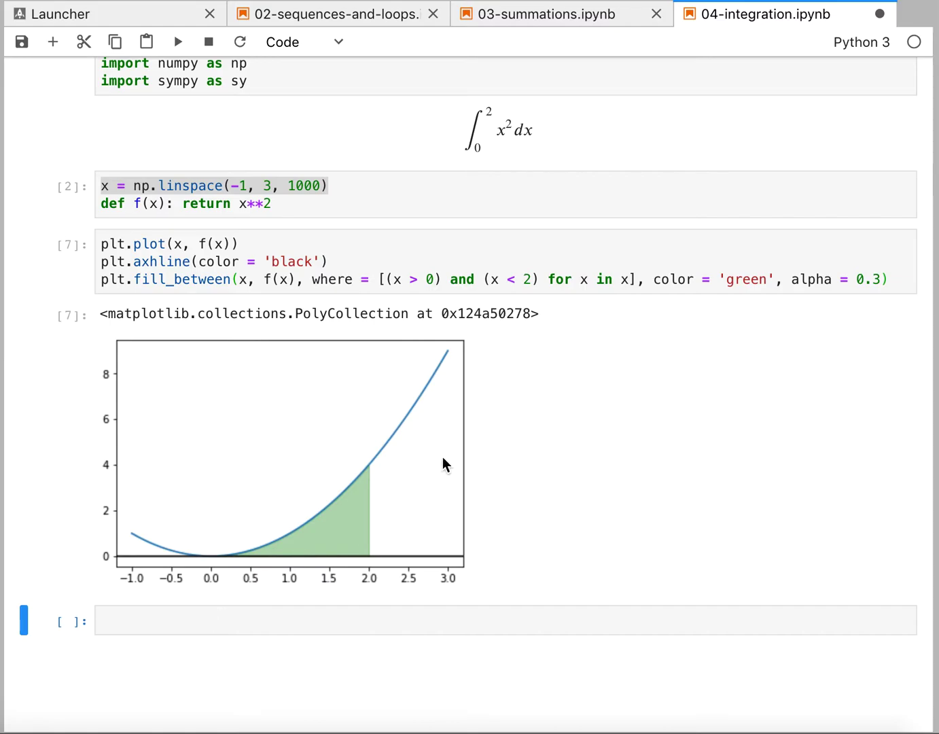
pyautogui.moveTo(394, 541)
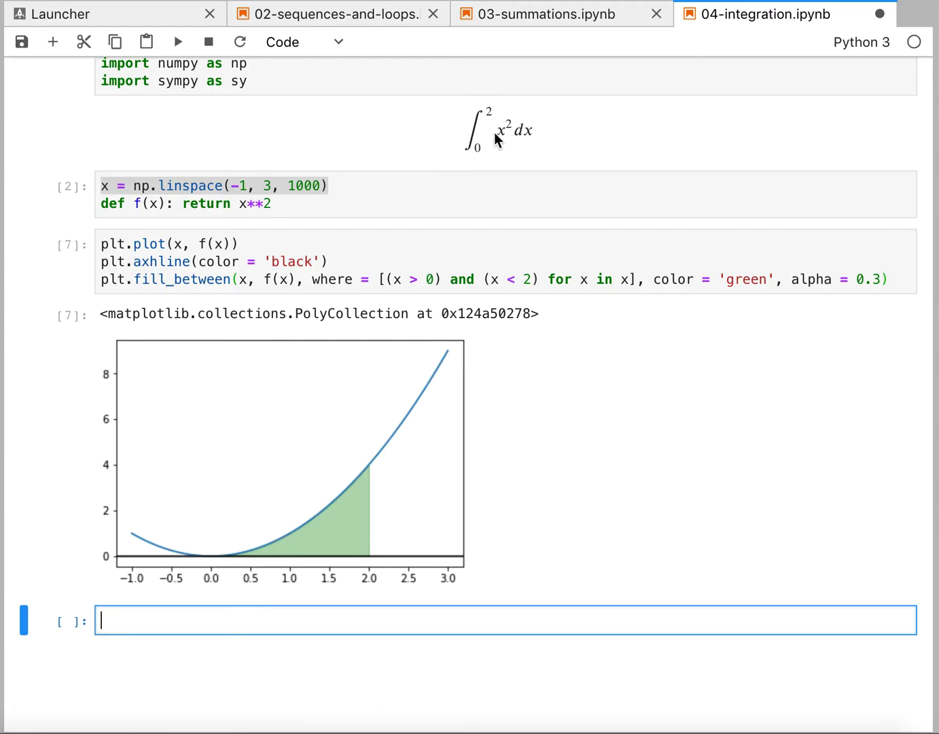
pyautogui.moveTo(169, 337)
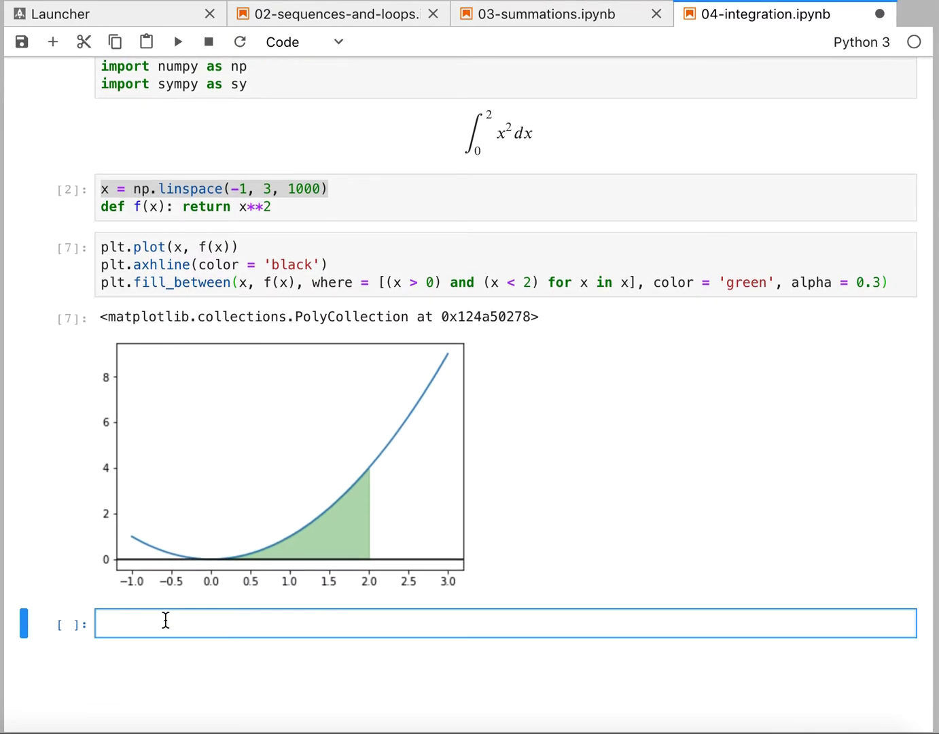
# Run x = sy.Symbol('x') in a new cell and move into the next empty cell.
pyautogui.write('x =')
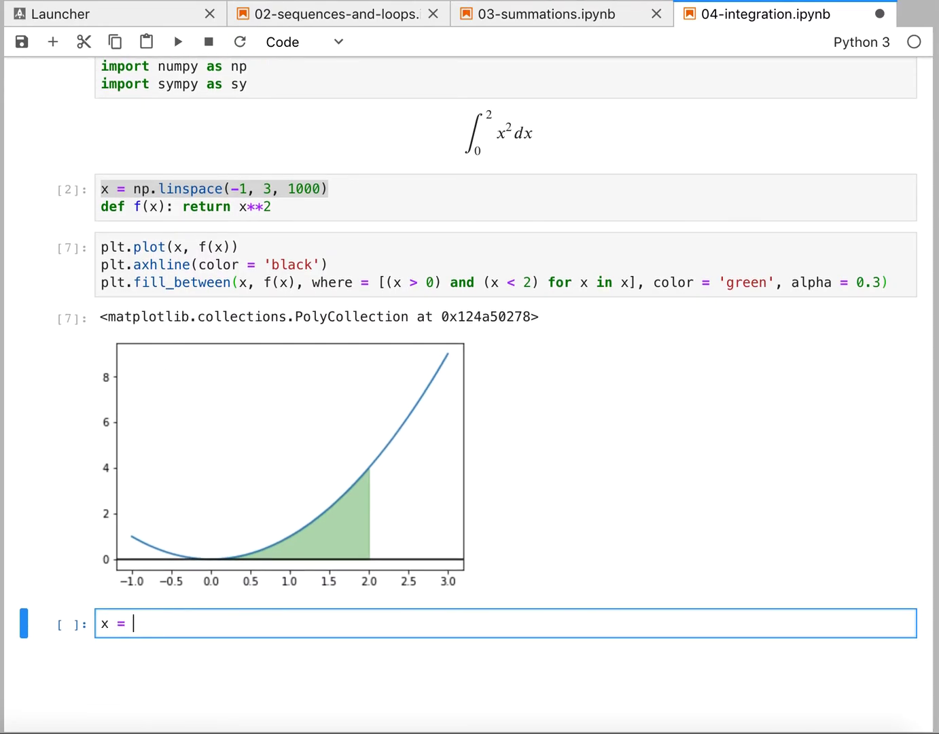
pyautogui.write('sy.Sy')
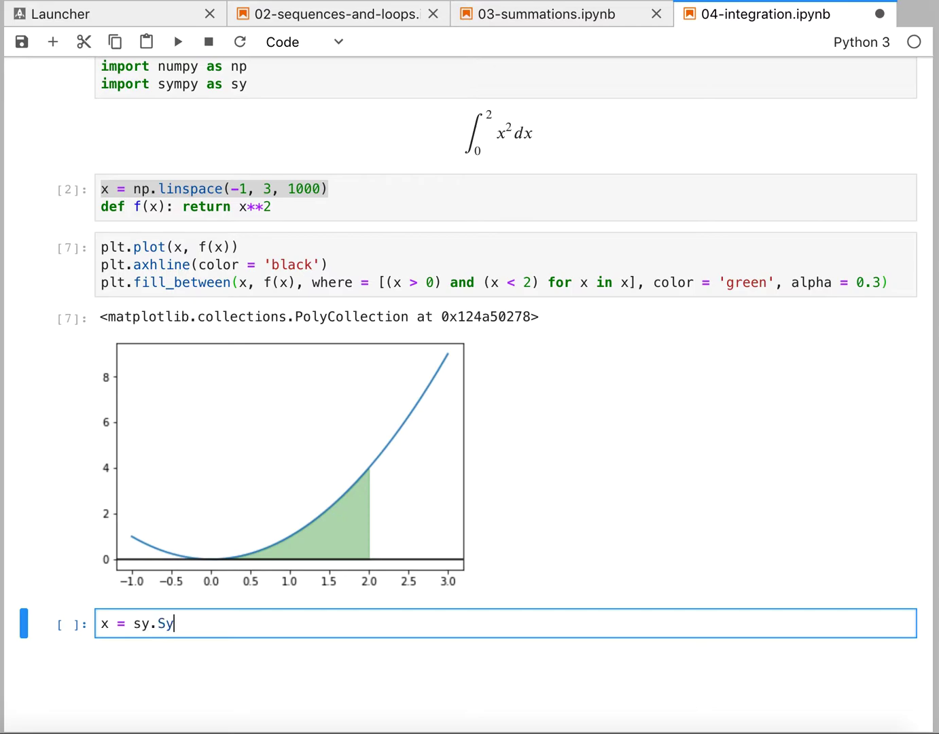
pyautogui.write("mbol('x')")
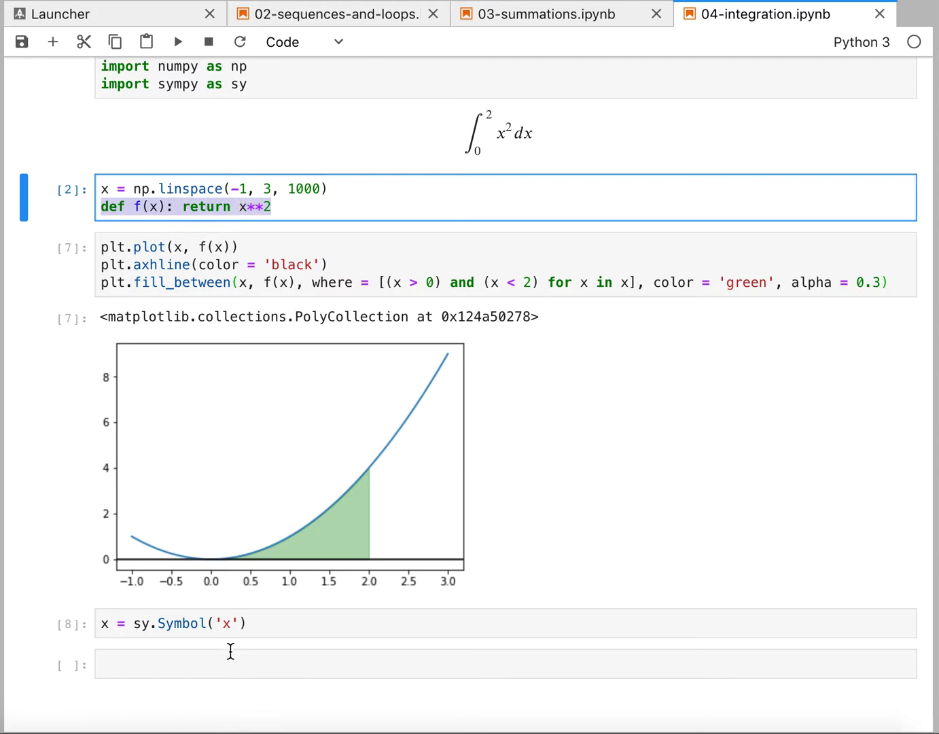
pyautogui.click(503, 664)
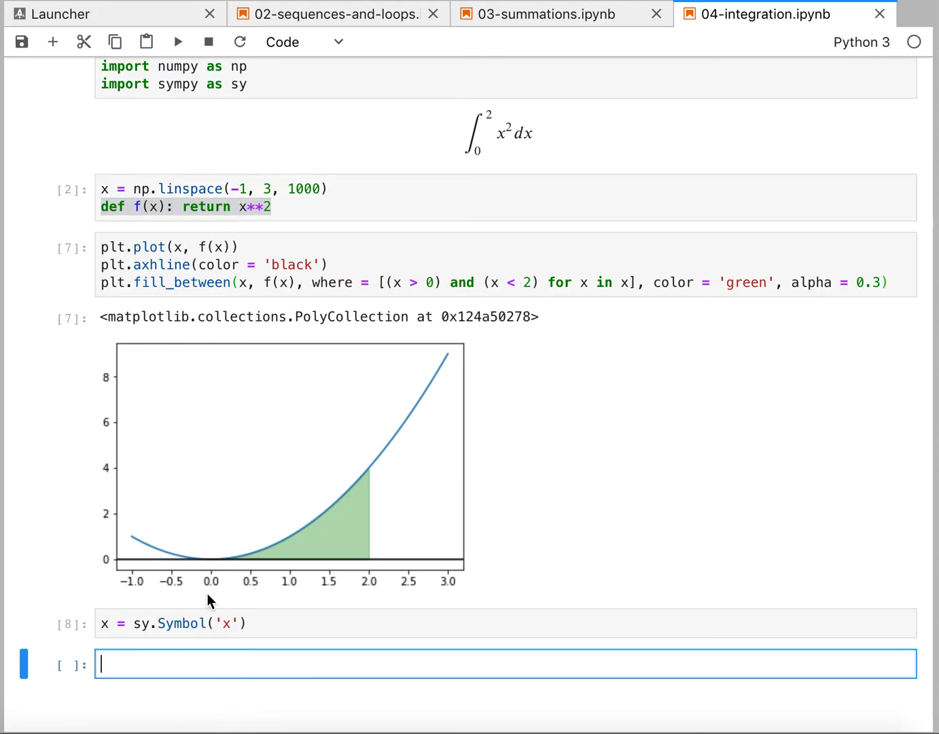
pyautogui.moveTo(261, 570)
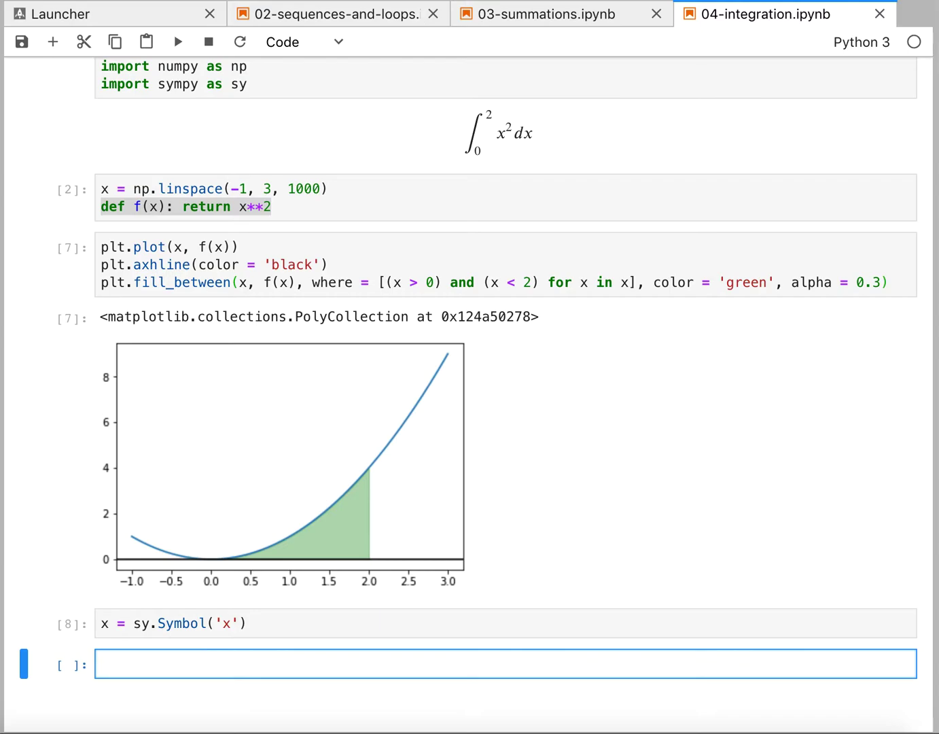
# Evaluate sy.integrate(f(x), (x, 0, 2)) with SymPy, returning 8/3.
pyautogui.write('sy.')
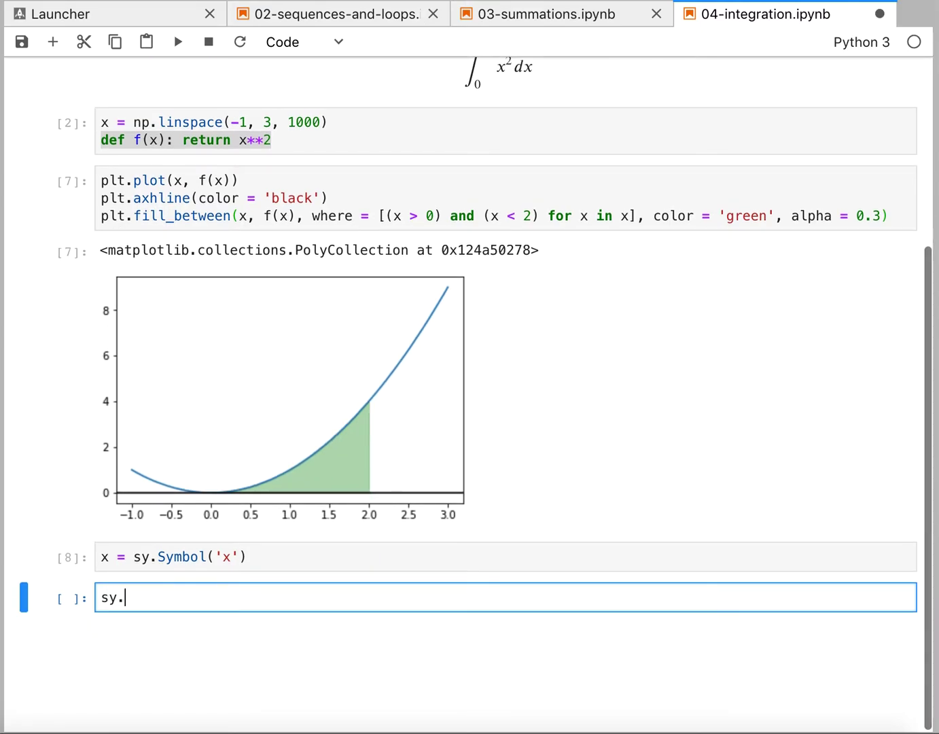
pyautogui.write('integrat')
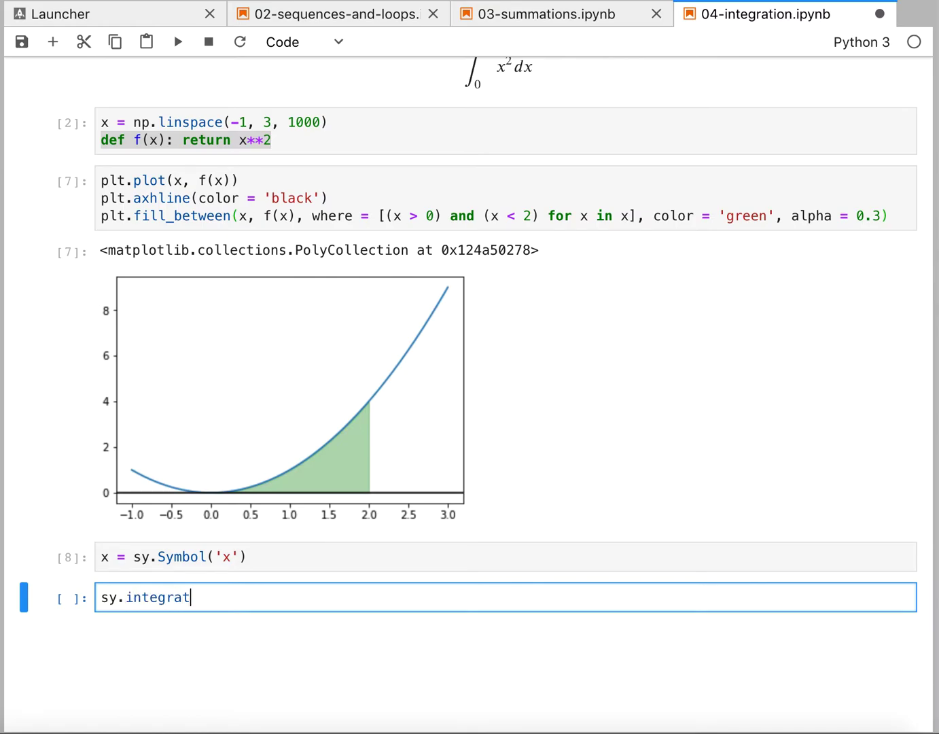
pyautogui.write('e()')
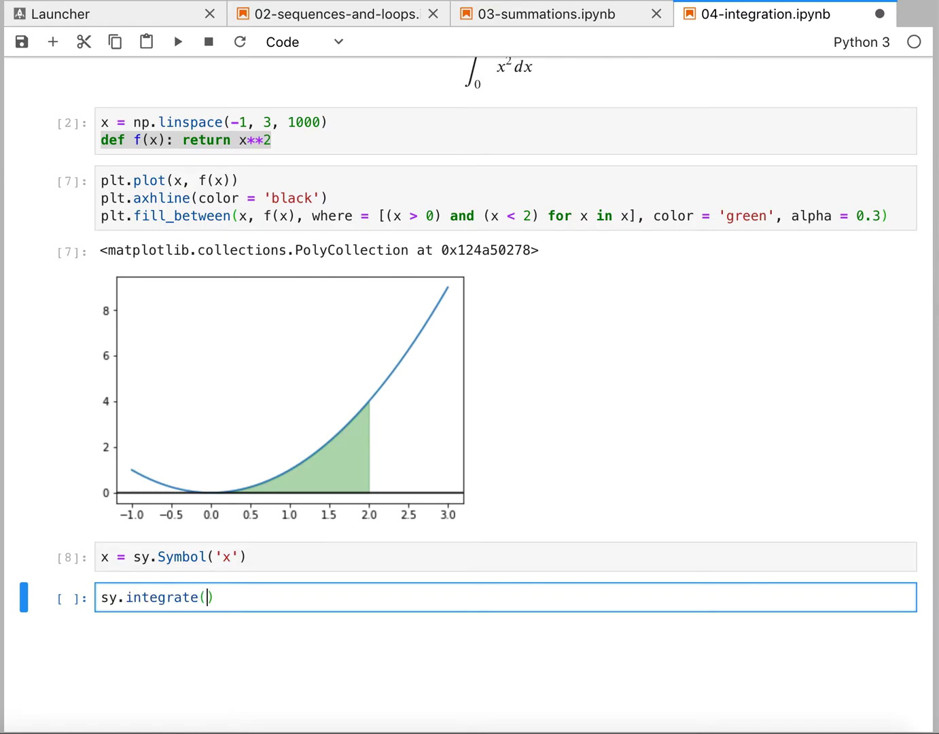
pyautogui.write('f')
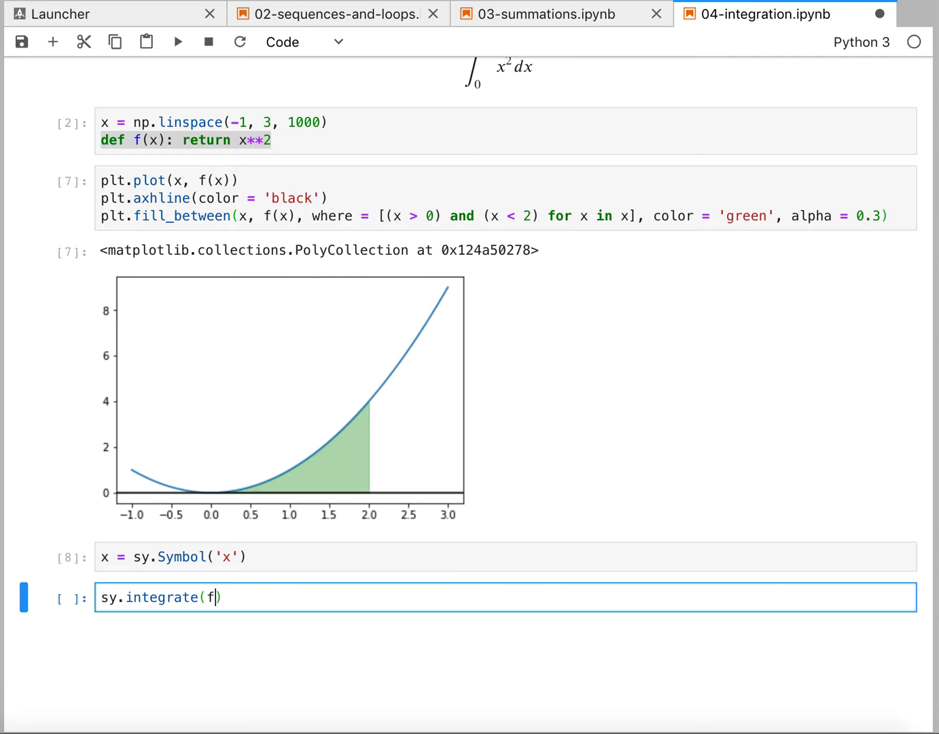
pyautogui.write('x), ())')
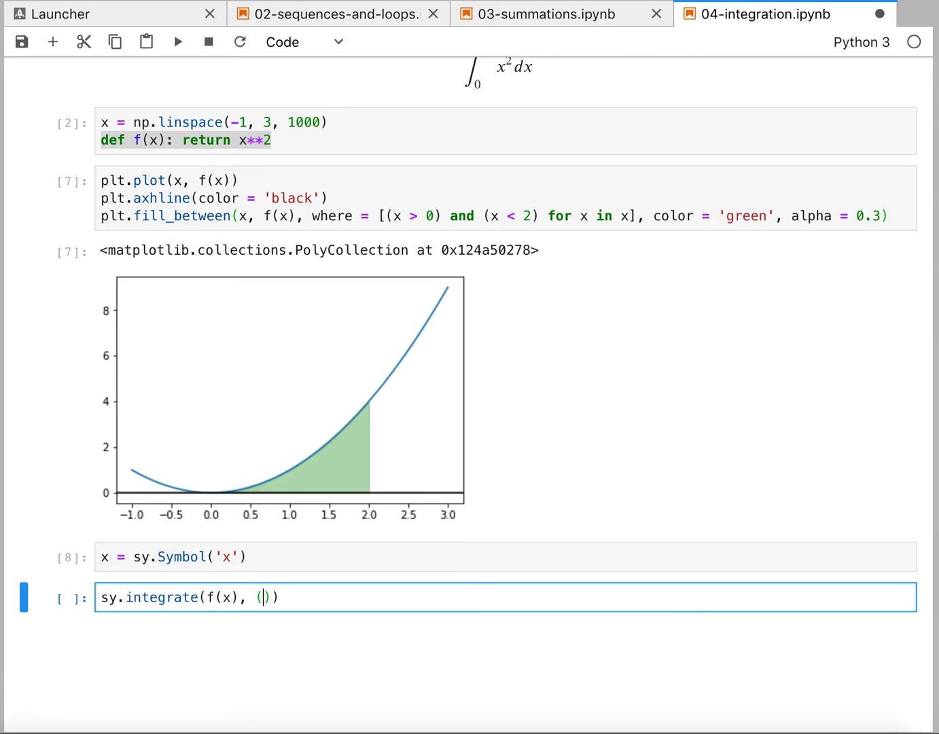
pyautogui.write('x,')
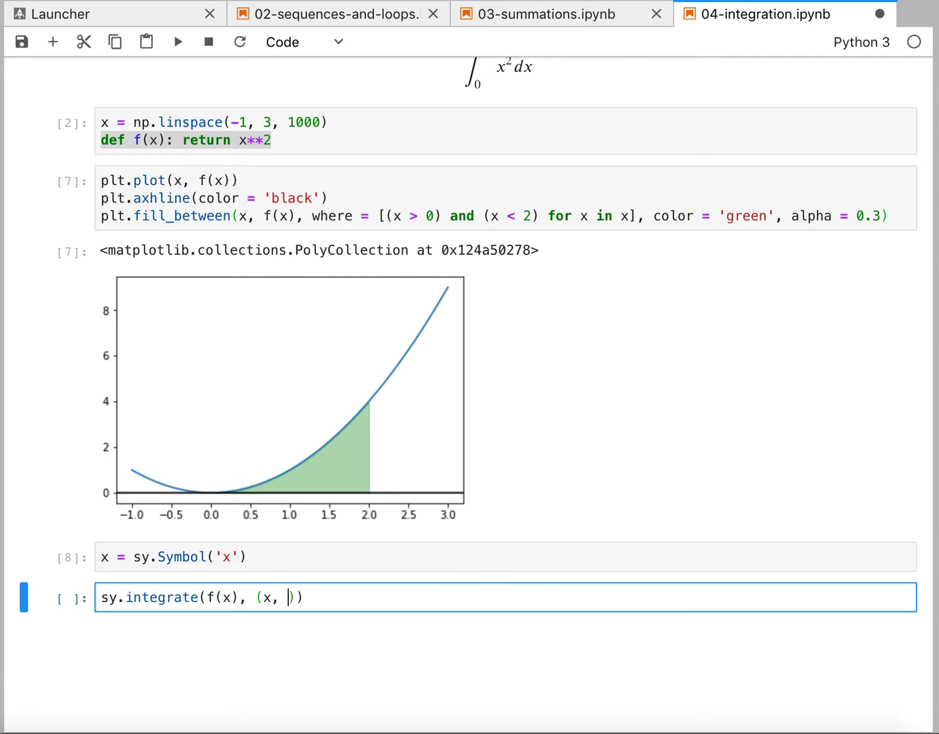
pyautogui.write('0, 2')
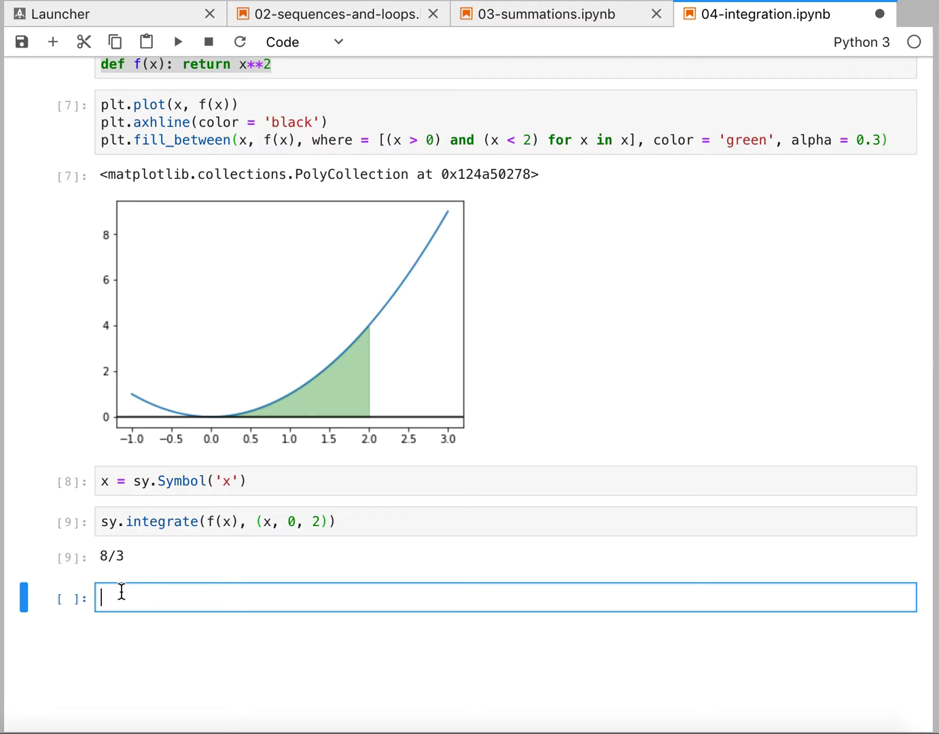
pyautogui.moveTo(120, 598)
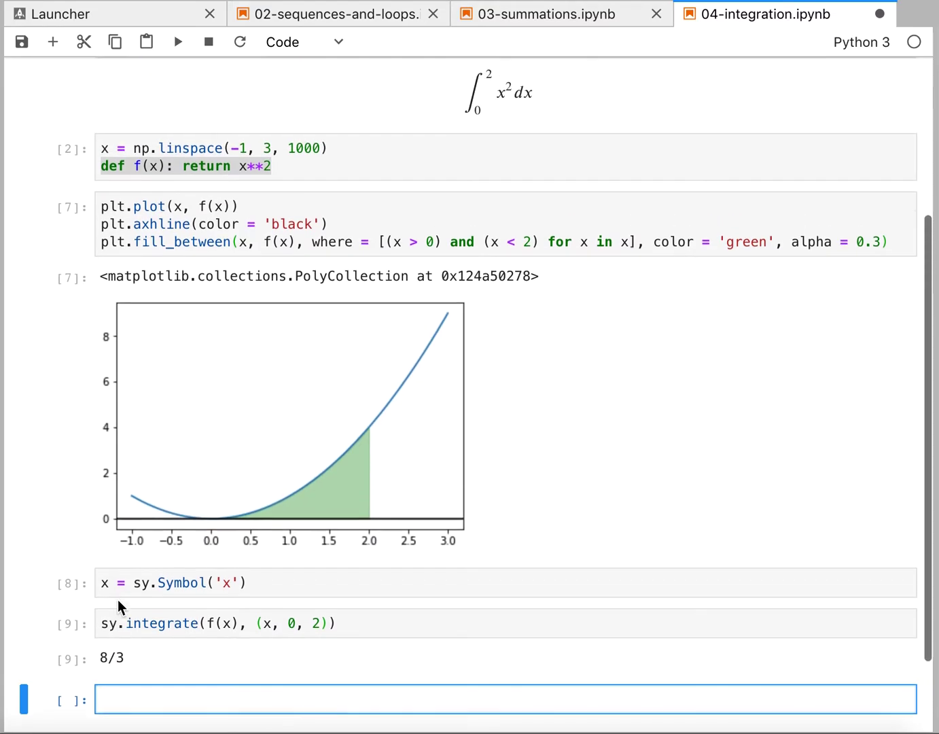
pyautogui.scroll(-3)
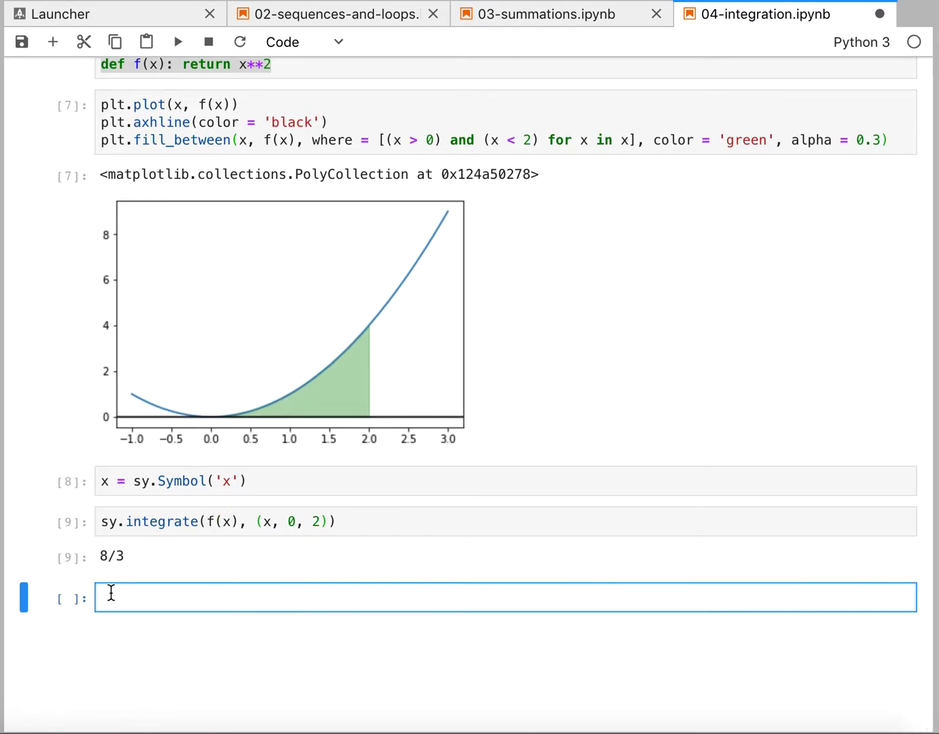
pyautogui.moveTo(265, 603)
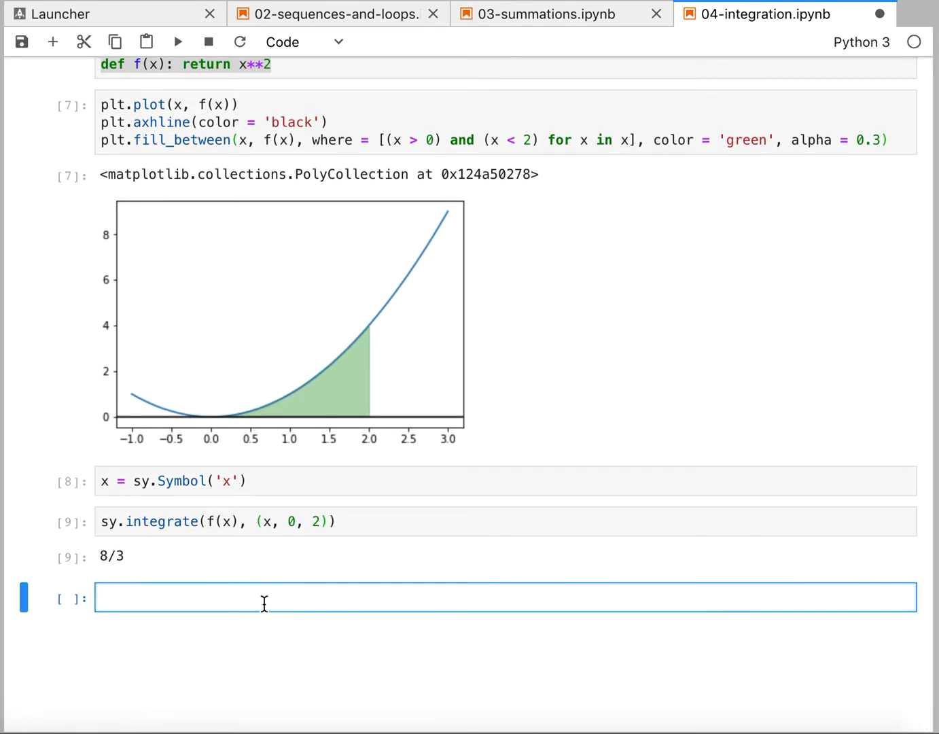
pyautogui.moveTo(126, 318)
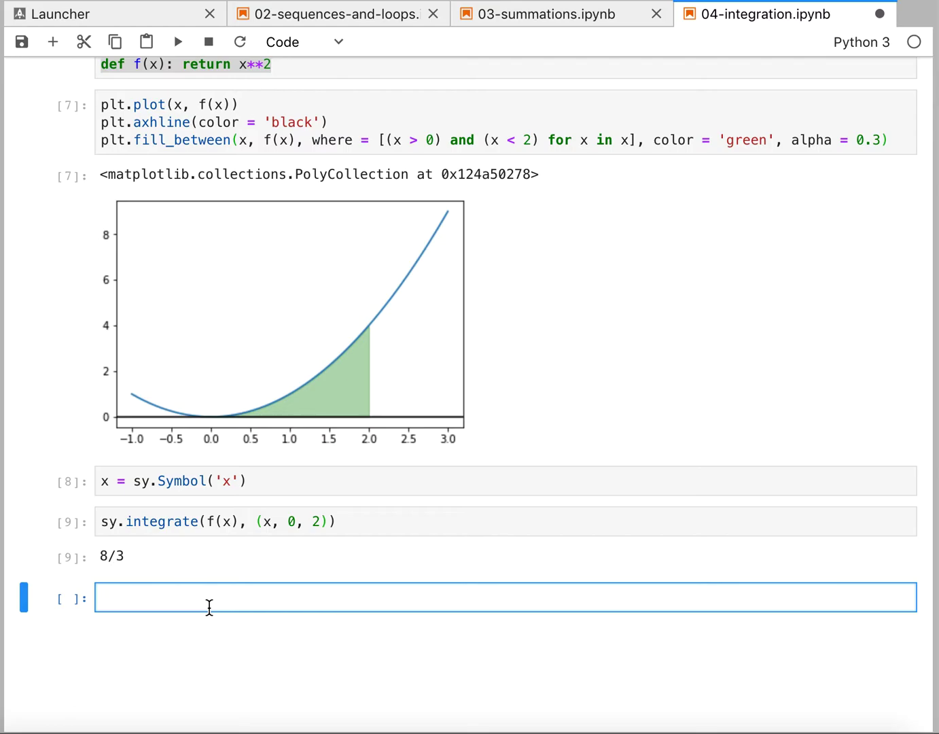
# Define g(x) returning x**(1/2) in the new cell.
pyautogui.write('def')
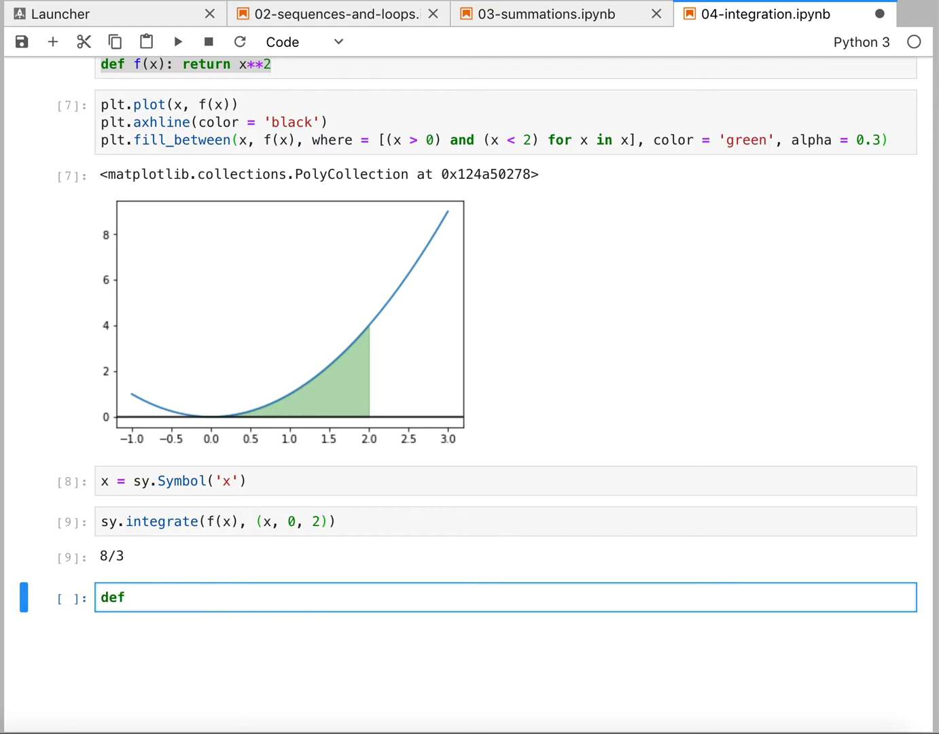
pyautogui.write('g(x)')
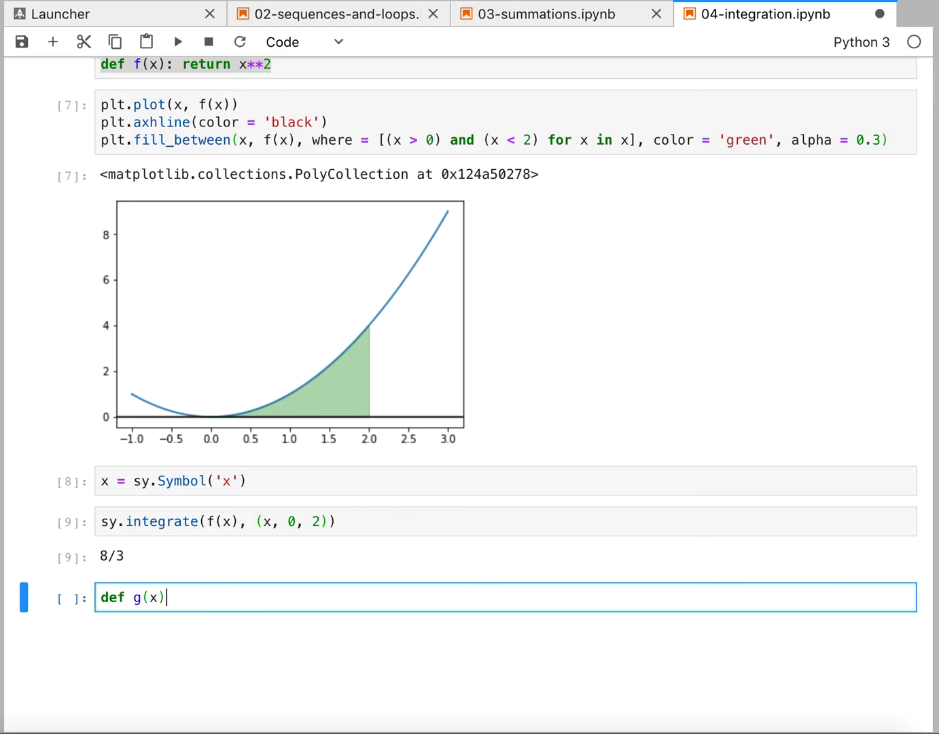
pyautogui.write(': return')
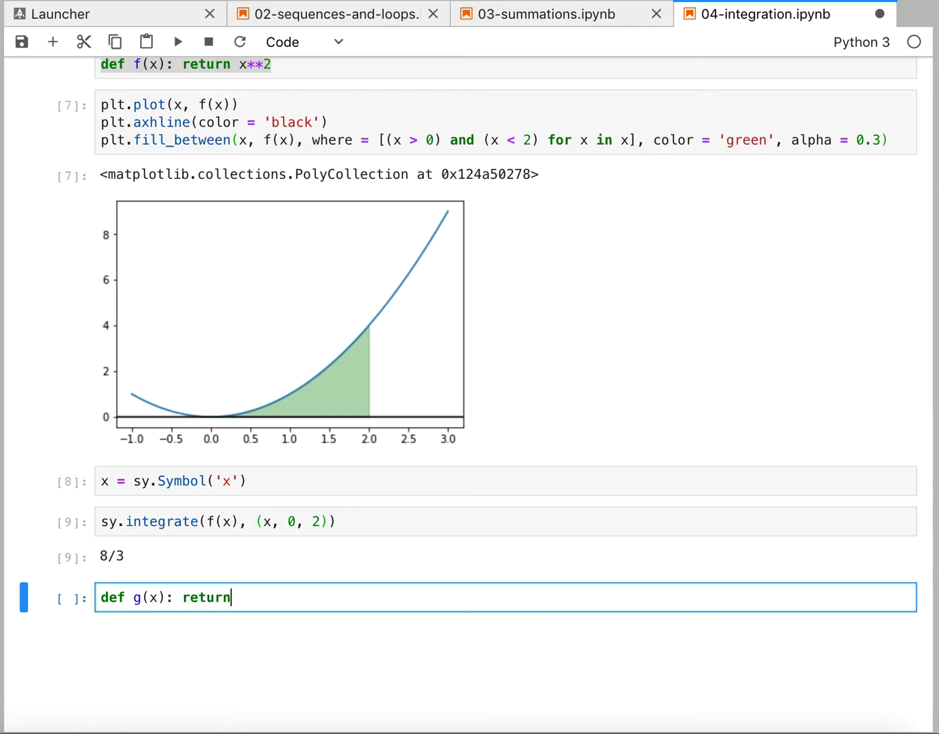
pyautogui.write('x')
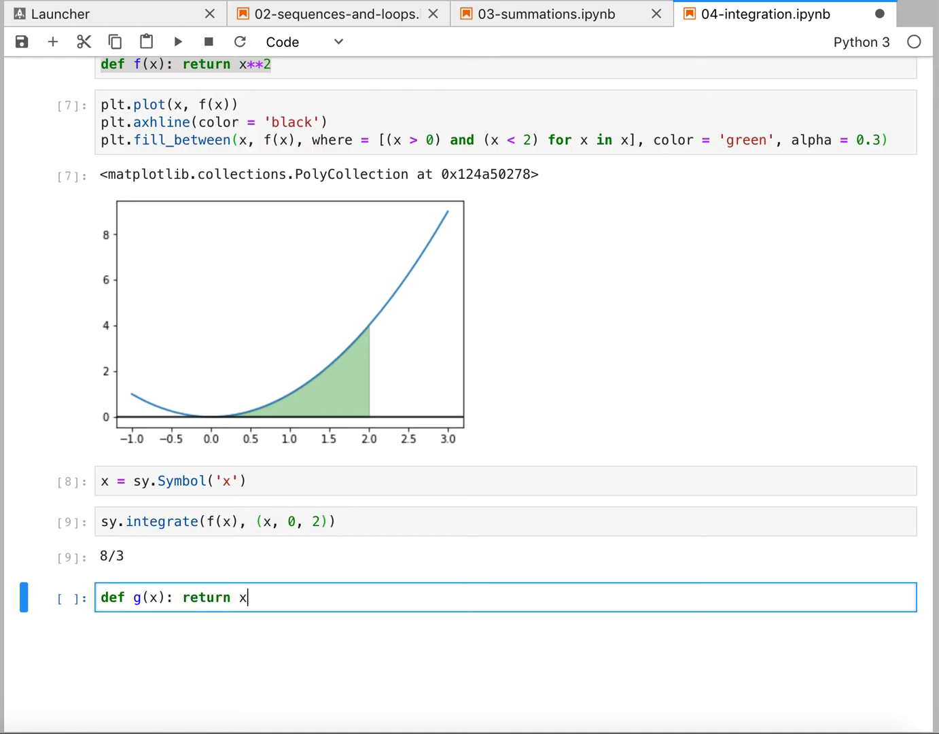
pyautogui.write('**')
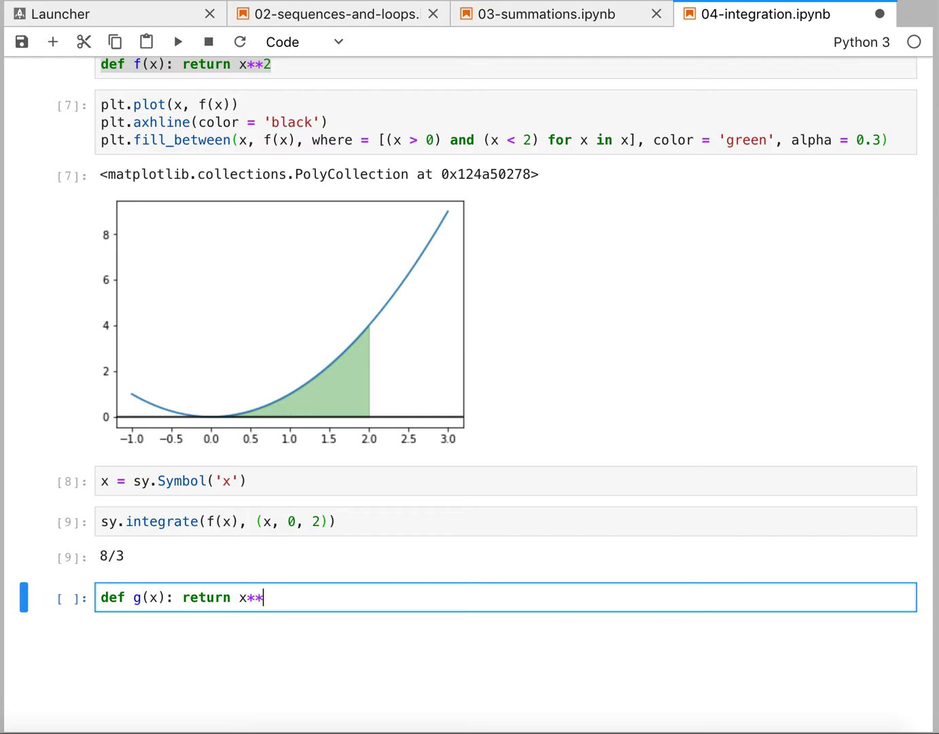
pyautogui.write('(1/2')
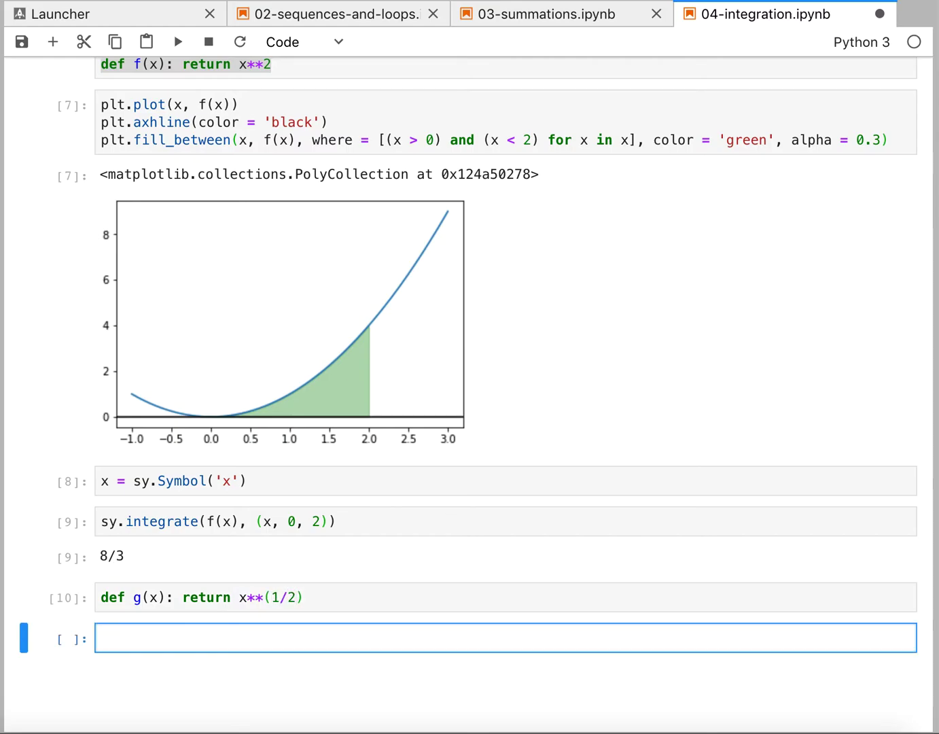
# Plot f(x) and g(x) together, run it, and scroll through the resulting TypeError traceback.
pyautogui.write('plt.plot(x)')
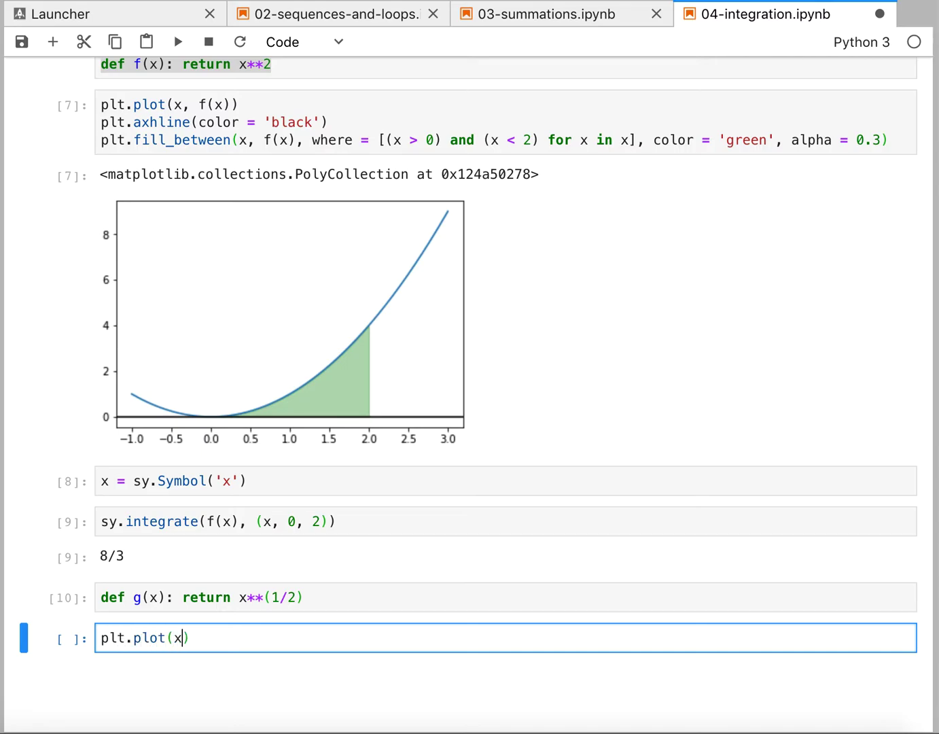
pyautogui.write(', f(x0)')
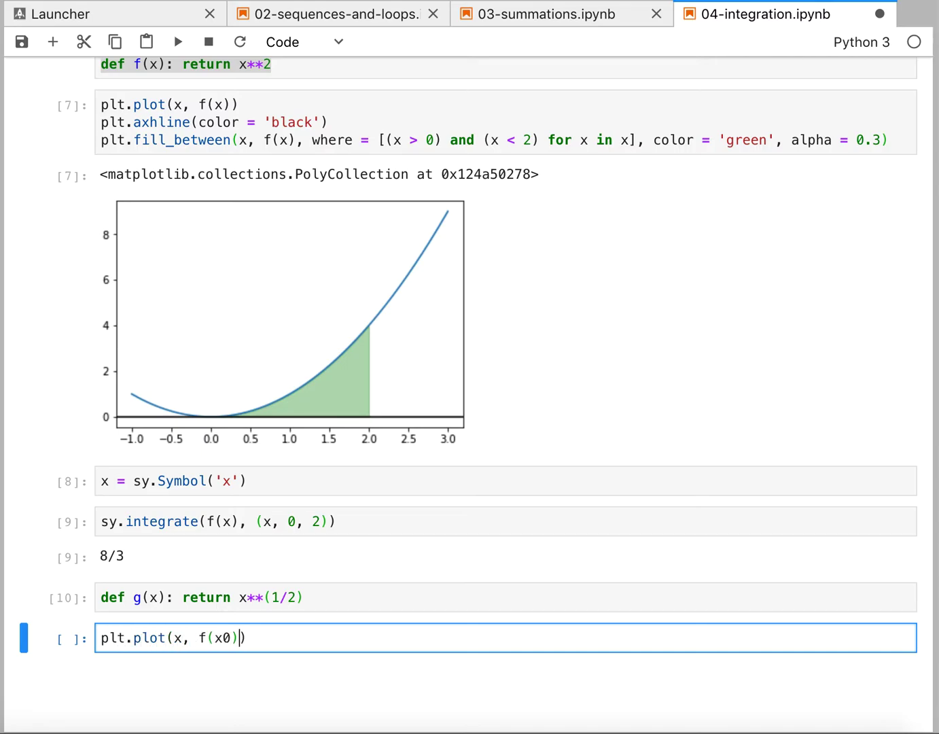
pyautogui.write('plt.p')
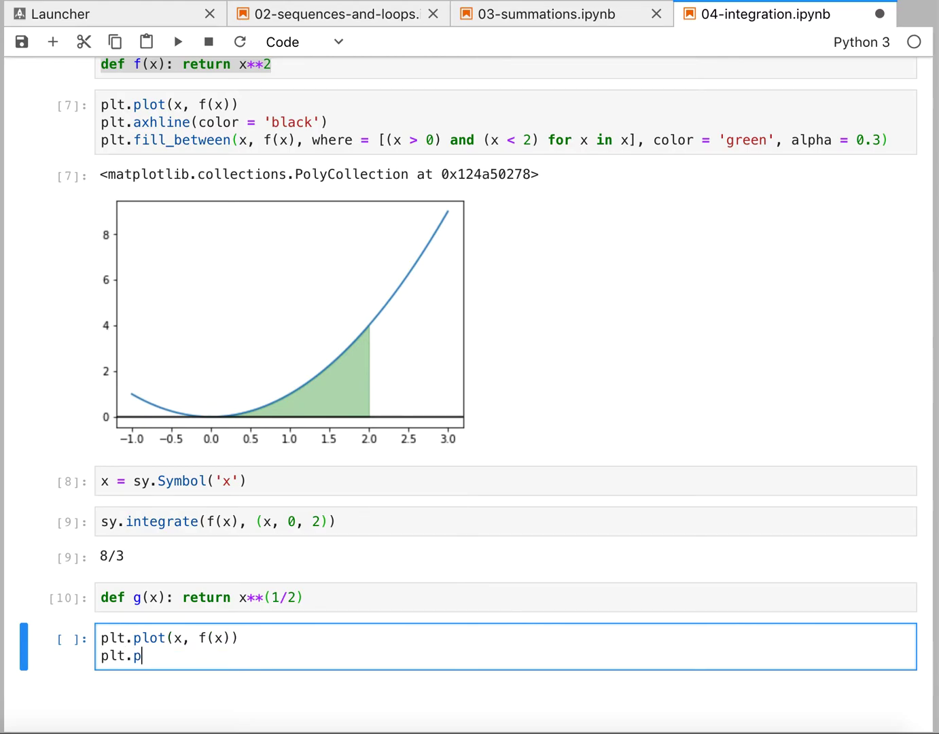
pyautogui.write('lot(x, g())')
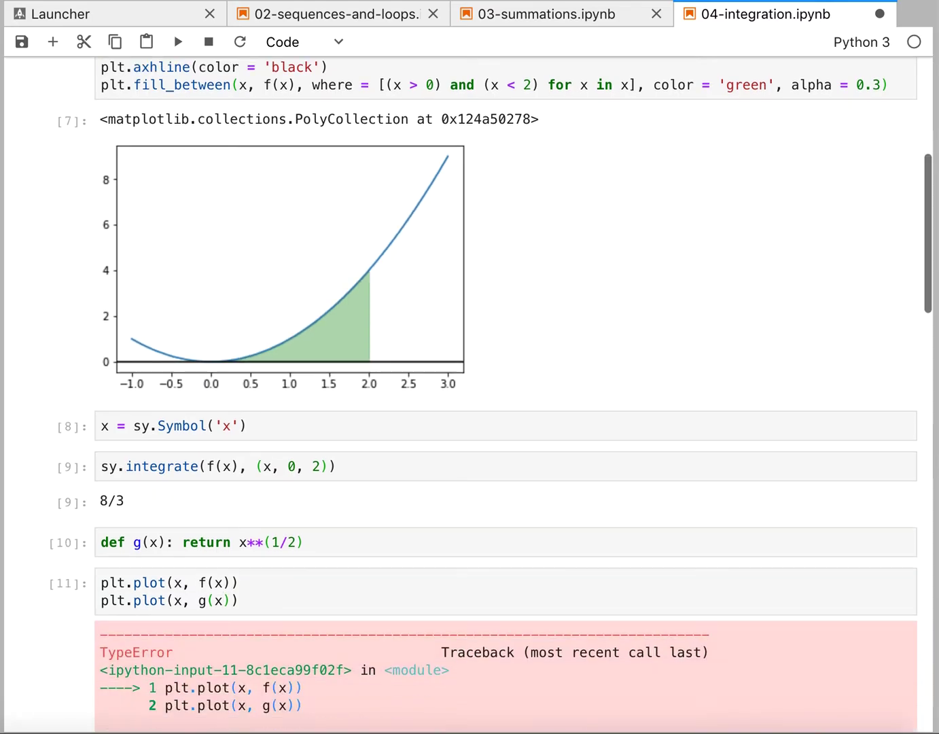
pyautogui.scroll(-3)
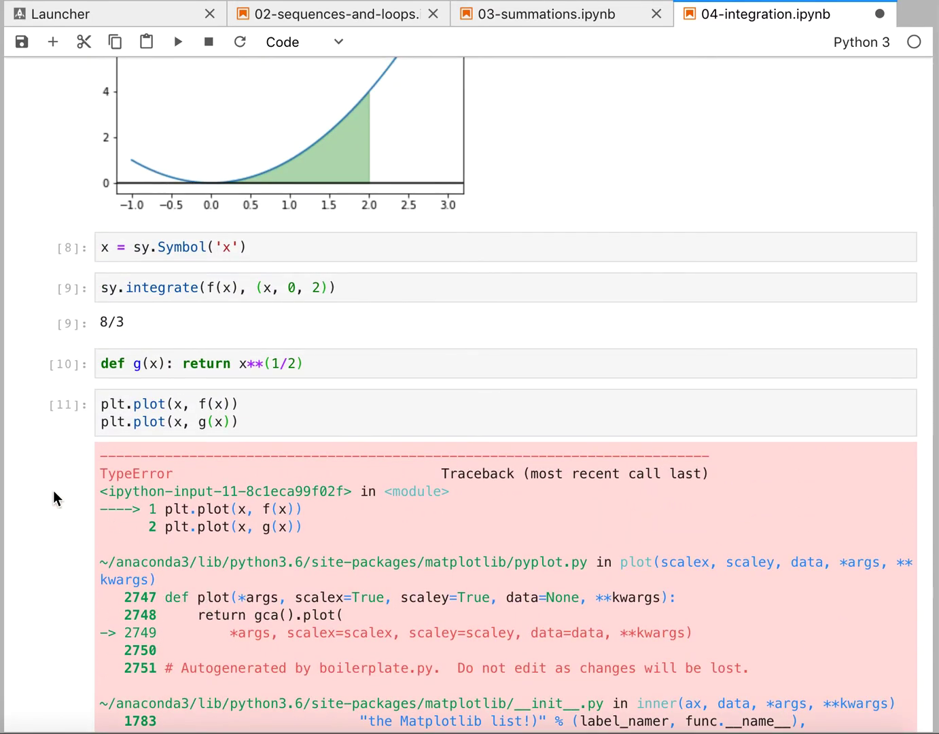
pyautogui.scroll(-3)
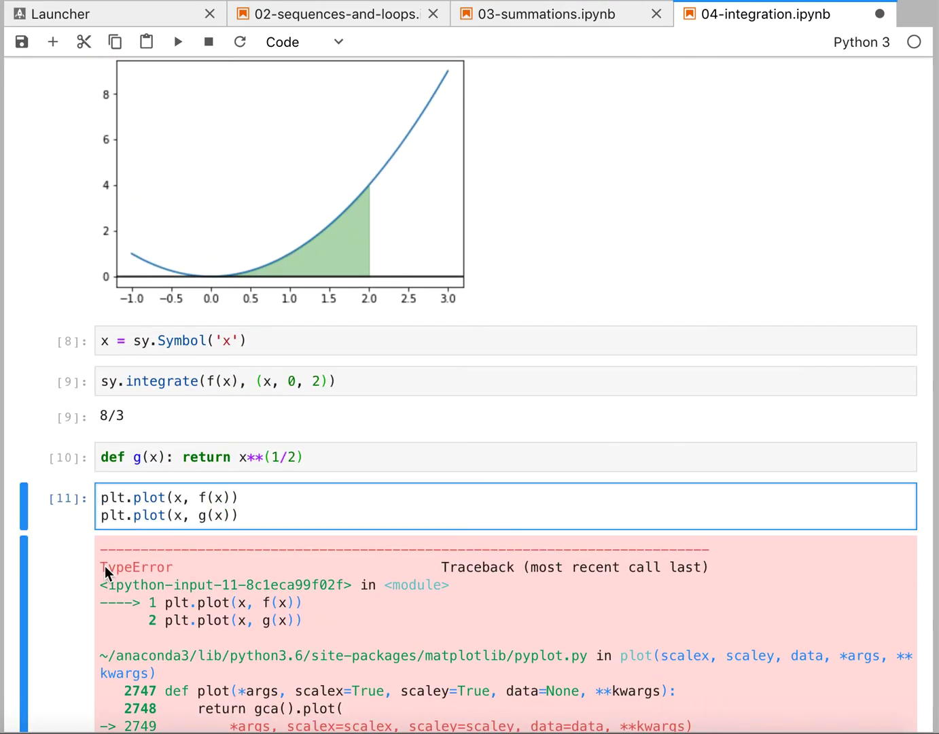
# Redefine x as np.linspace(-1, 1.5, 100) atop the plotting cell and rerun it.
pyautogui.write('x =')
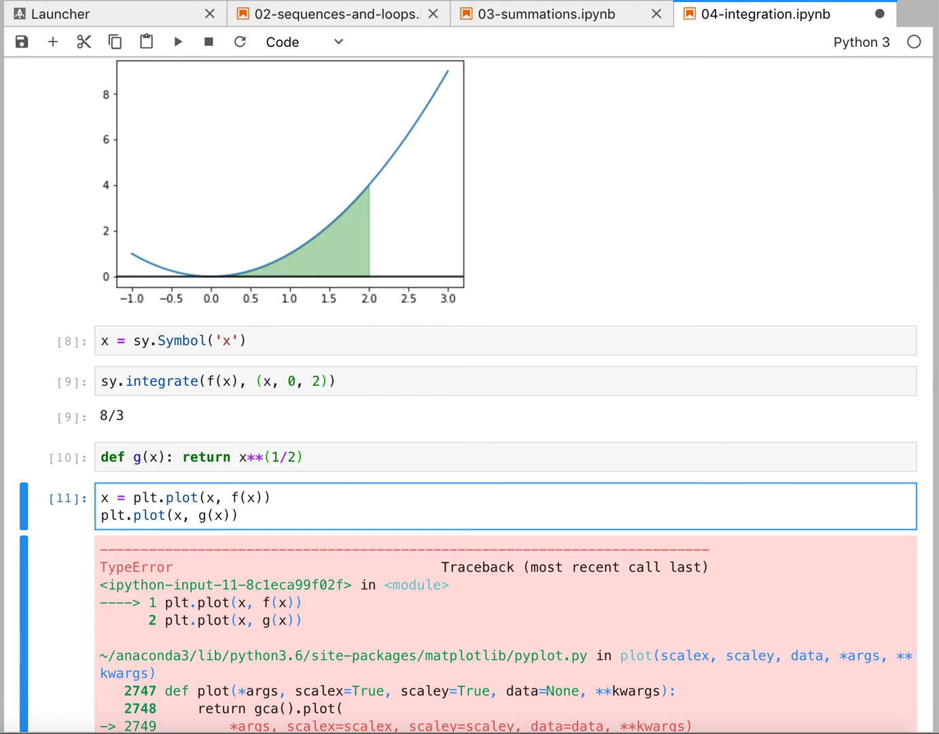
pyautogui.write('np')
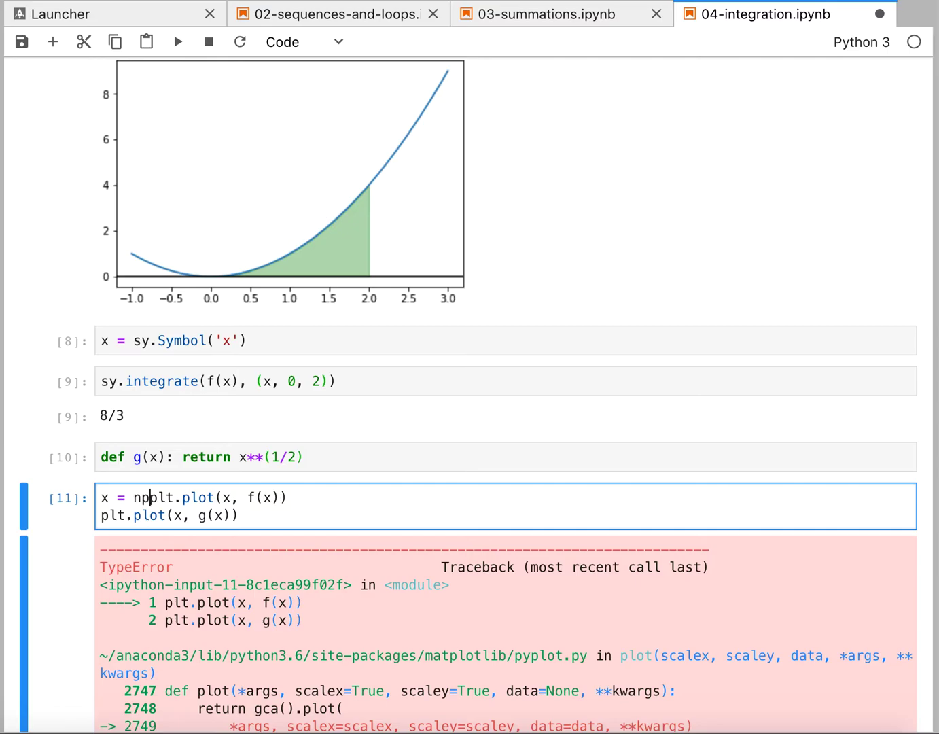
pyautogui.write('.linspace(-')
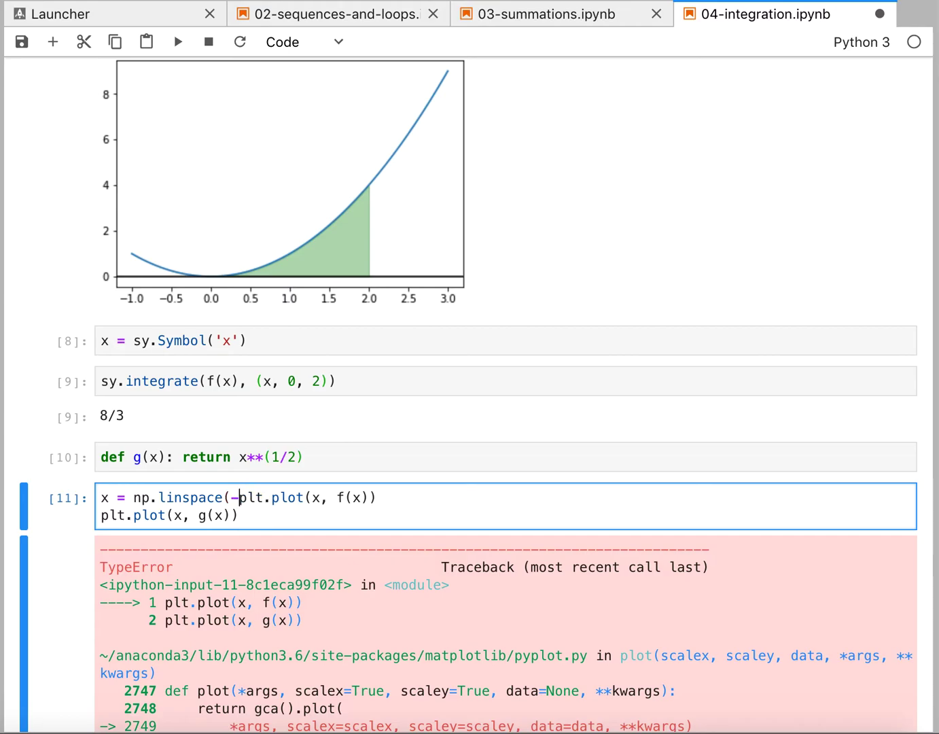
pyautogui.write('1, 3, 100')
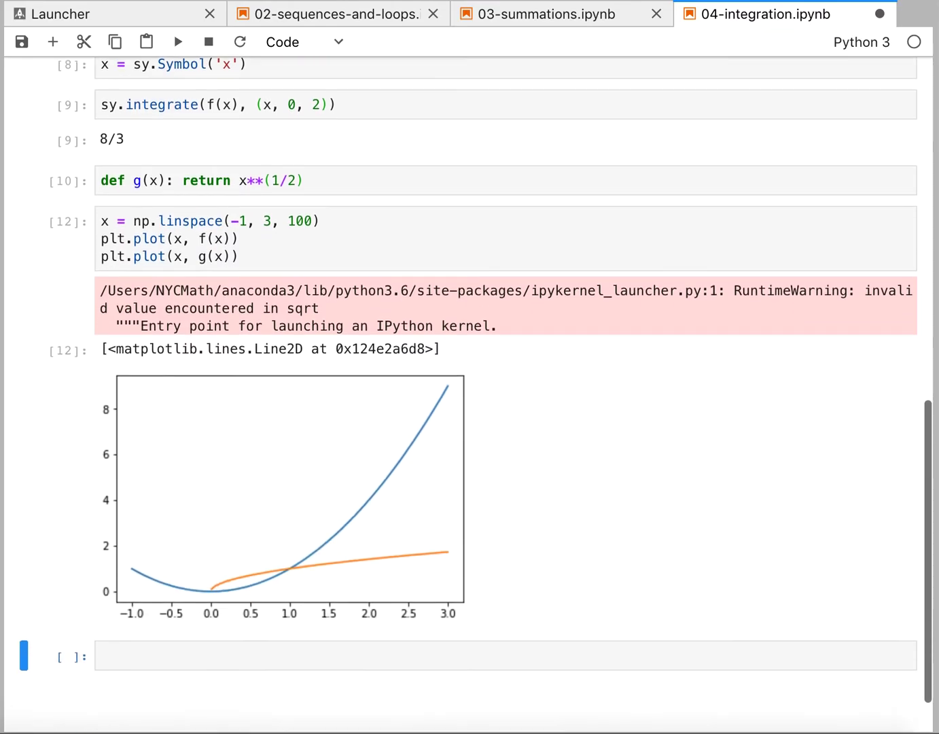
pyautogui.scroll(-3)
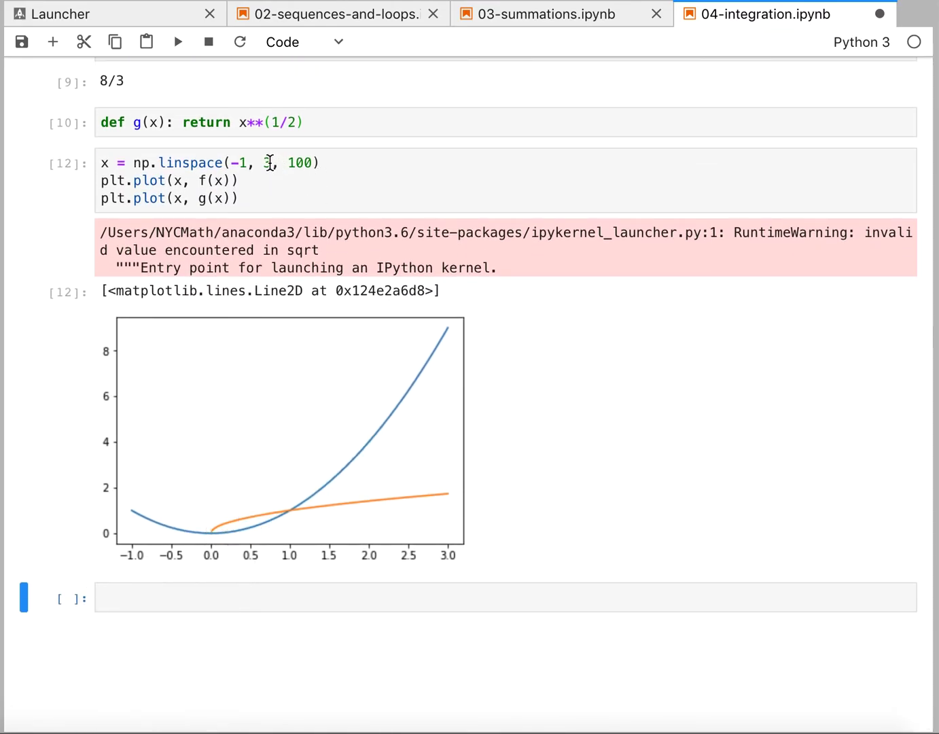
pyautogui.write('.5')
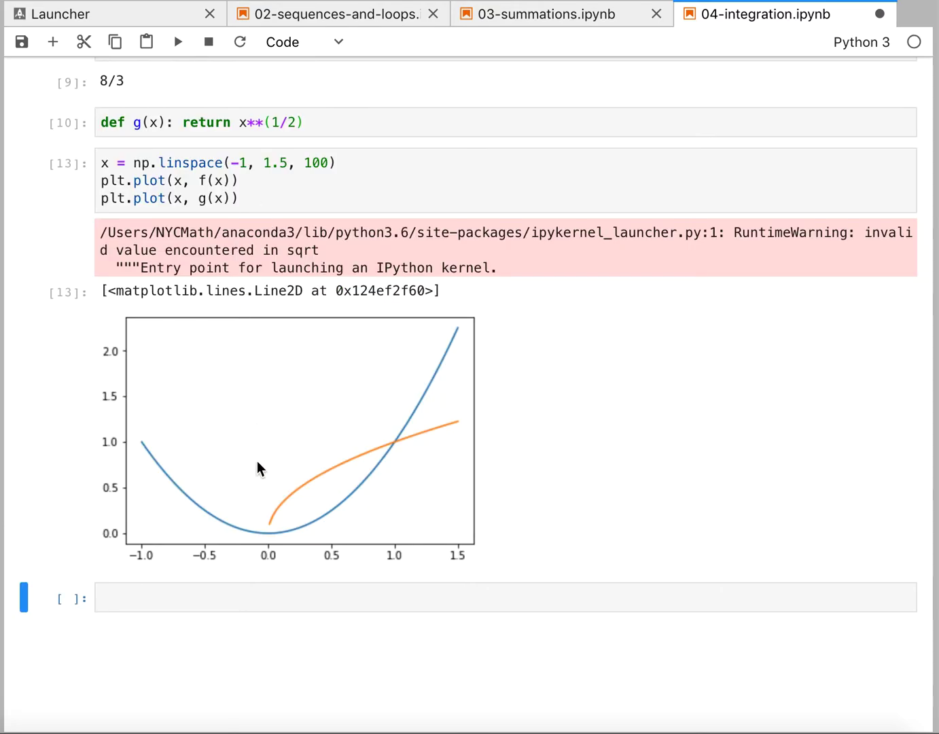
pyautogui.moveTo(265, 537)
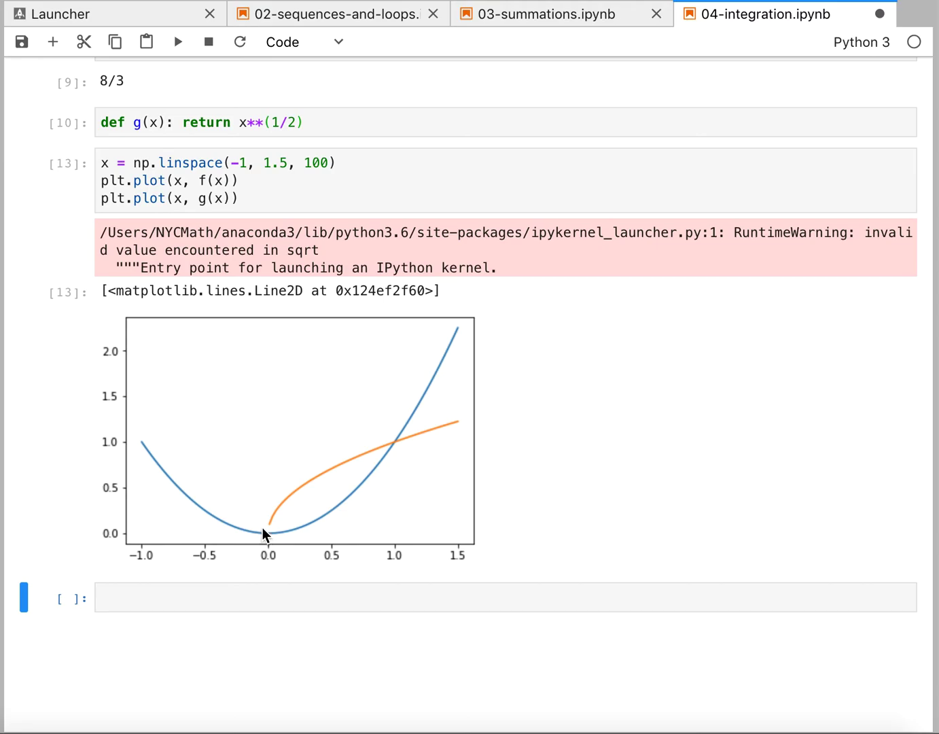
pyautogui.moveTo(225, 454)
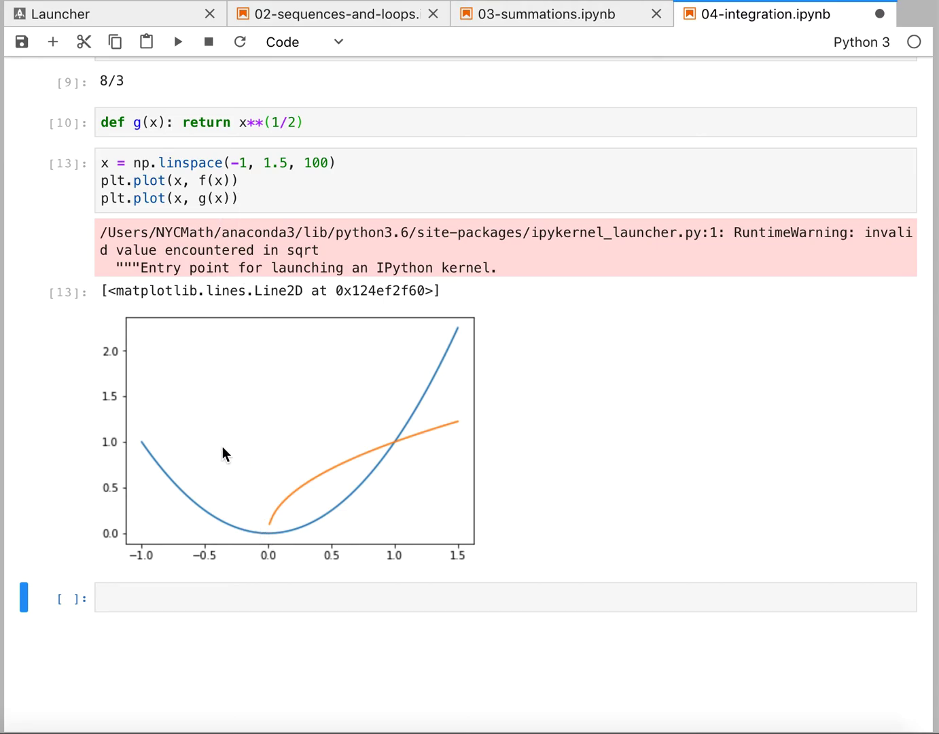
pyautogui.moveTo(282, 528)
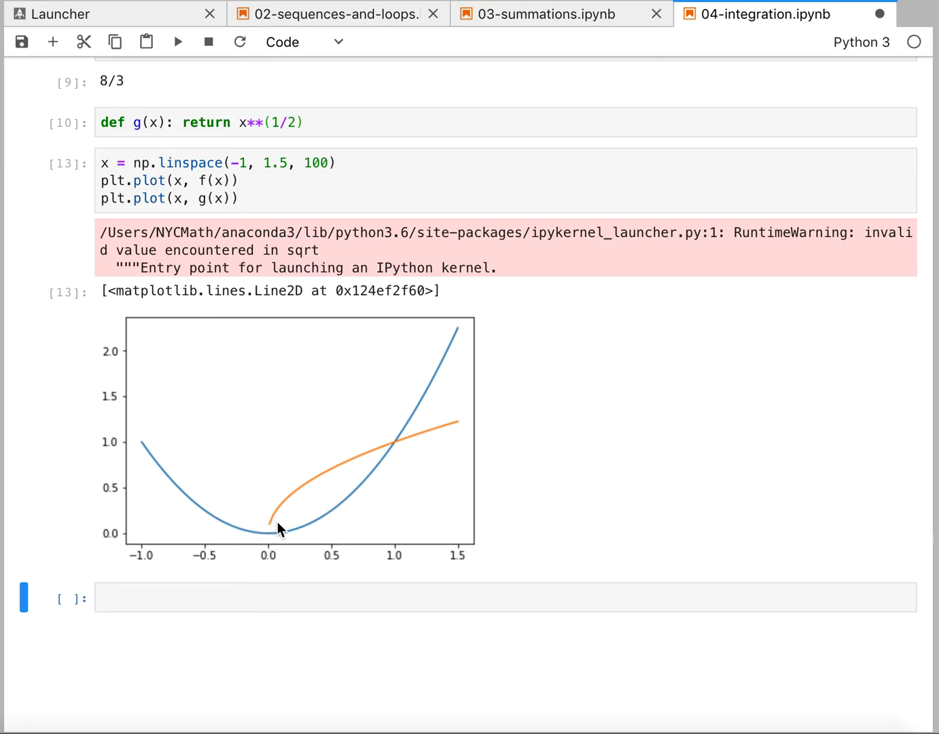
# Shade between f(x) and g(x) for 0 < x < 1 with color='green', alpha=0.2 and rerun.
pyautogui.click(245, 199)
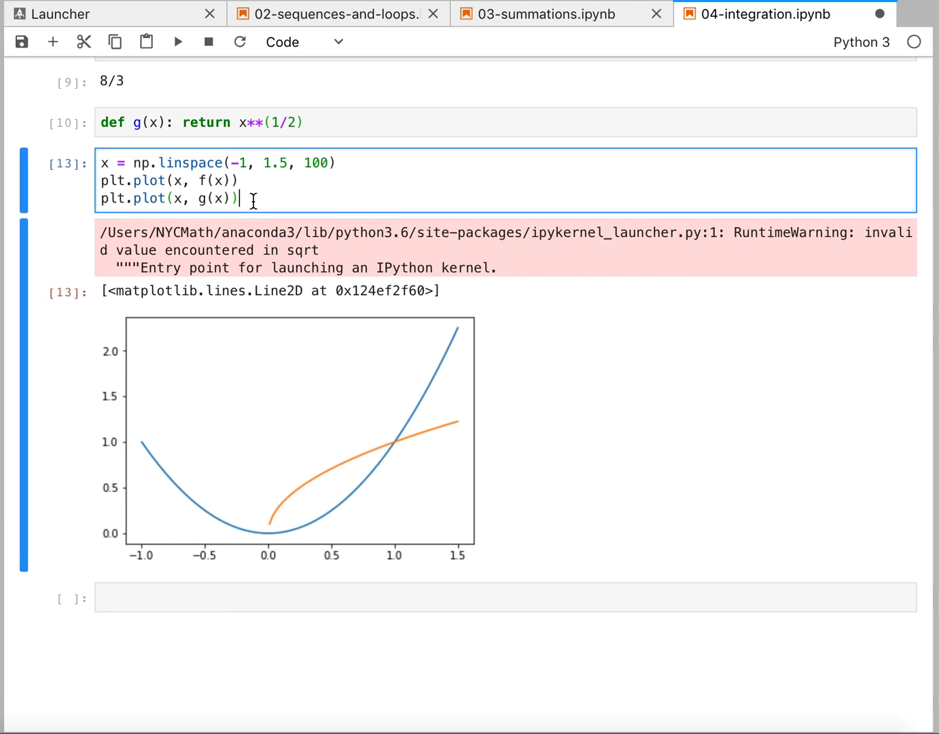
pyautogui.write('plt.fill_between(x, f(x), where = [(x > 0) and (x < 2) for x in x])')
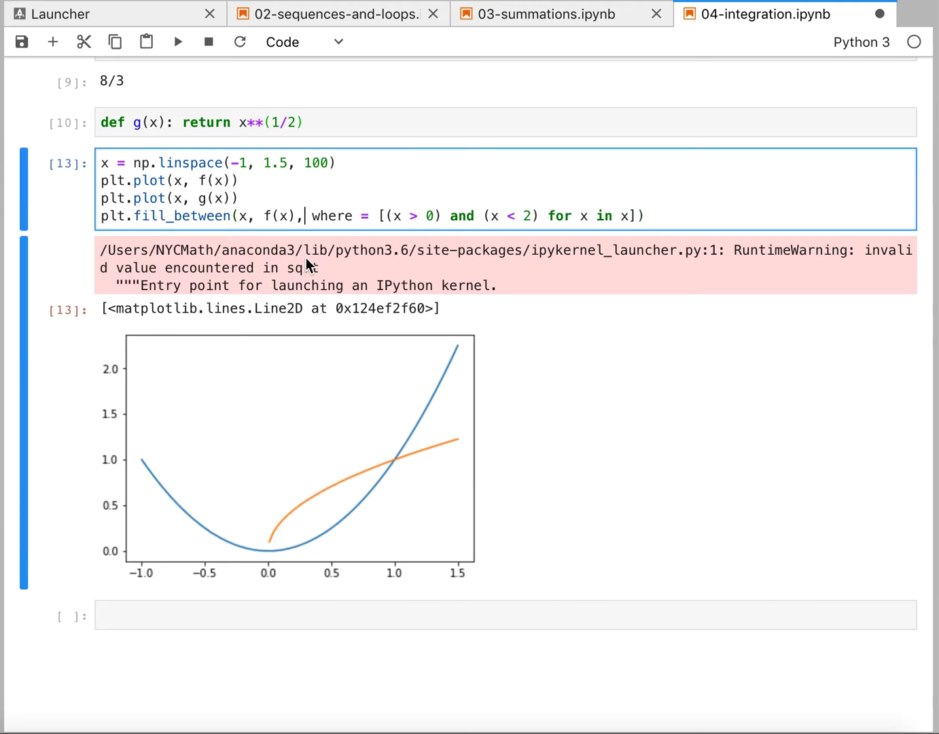
pyautogui.write('g(')
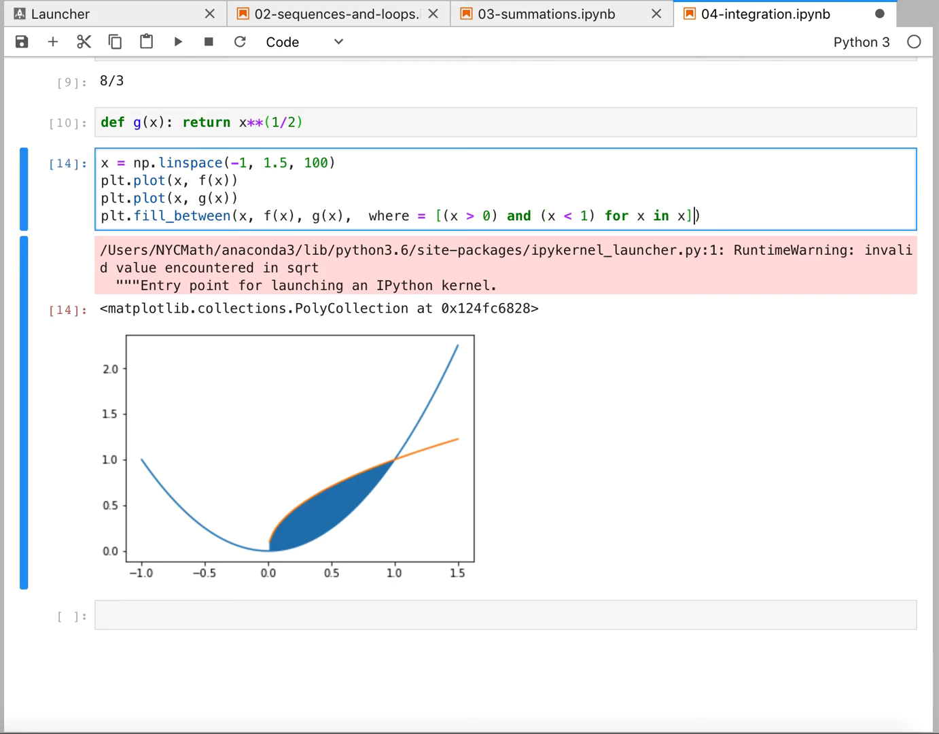
pyautogui.write(", color = '")
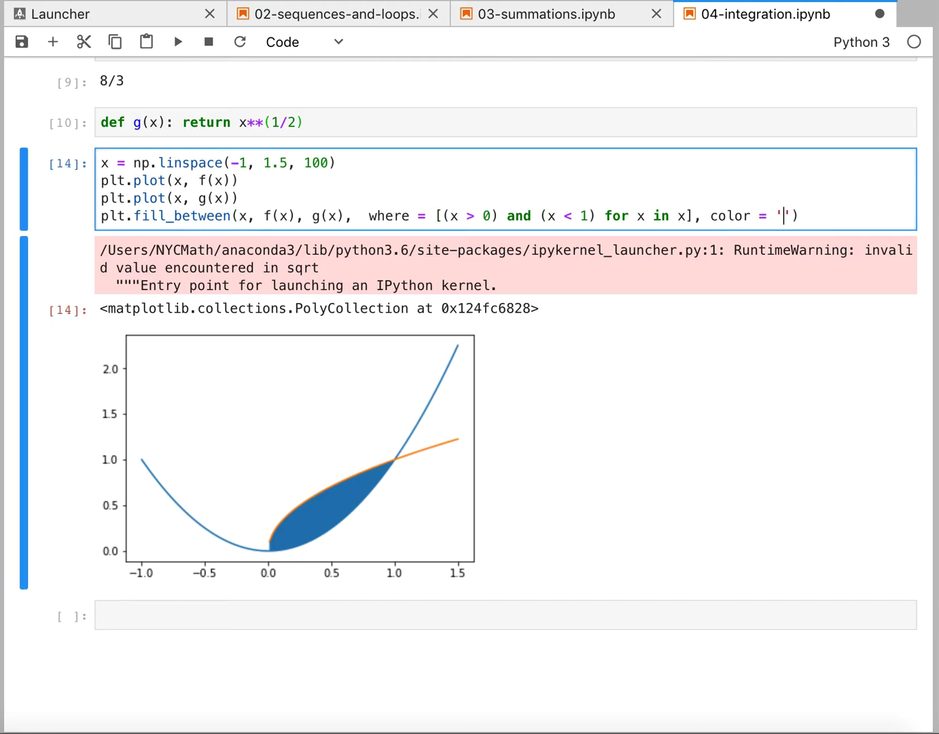
pyautogui.write('green')
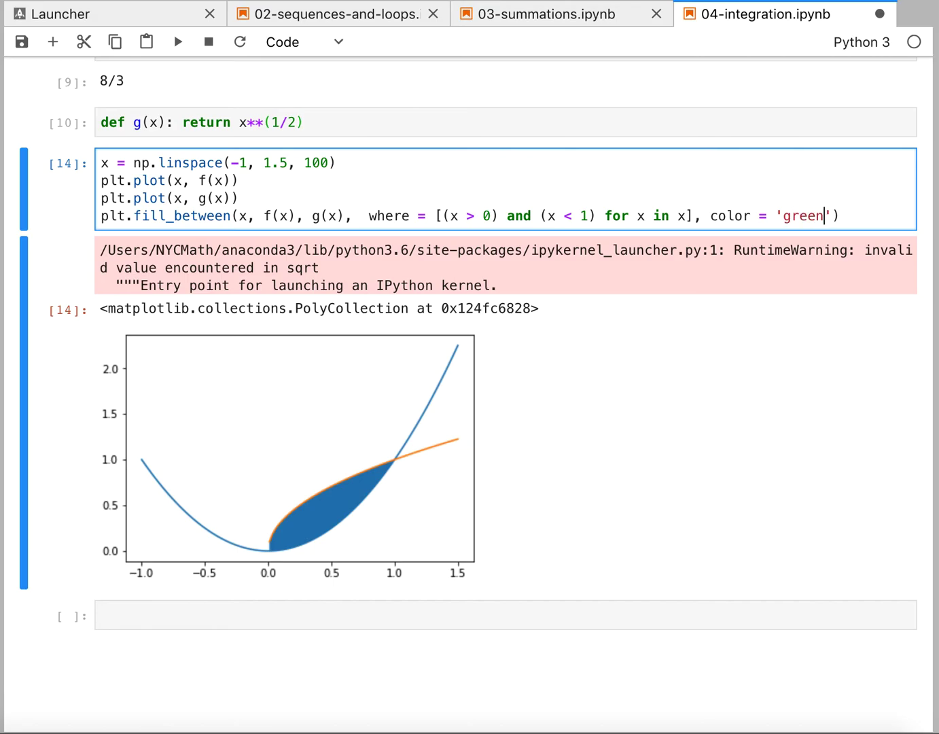
pyautogui.write(', alpha = 0.2')
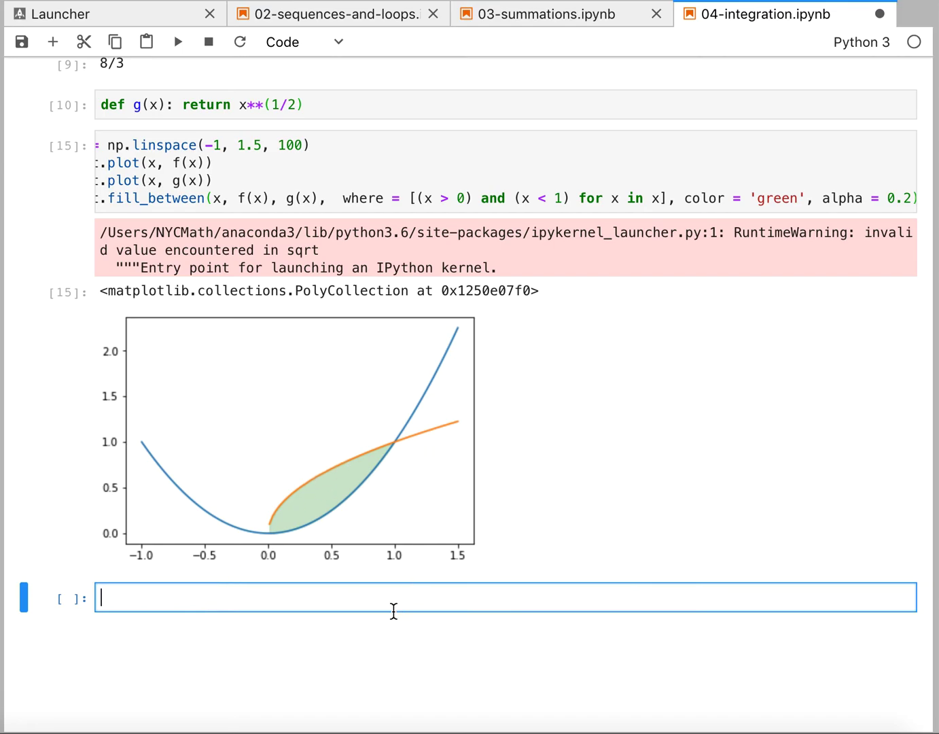
# Run x = sy.Symbol('x') again in a new cell.
pyautogui.write('x =')
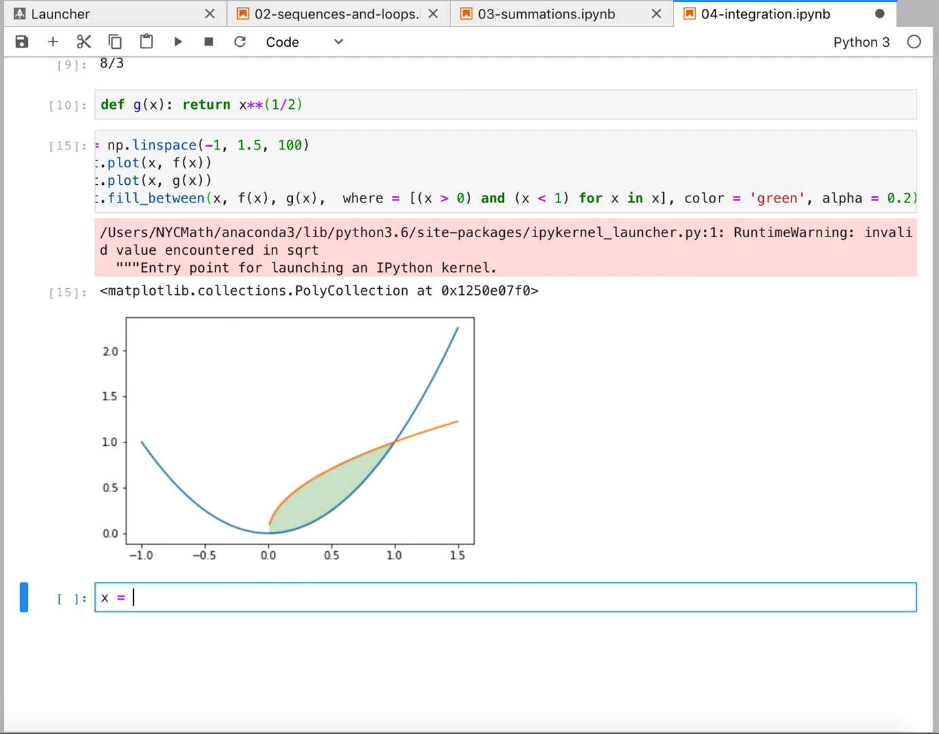
pyautogui.write('sy.')
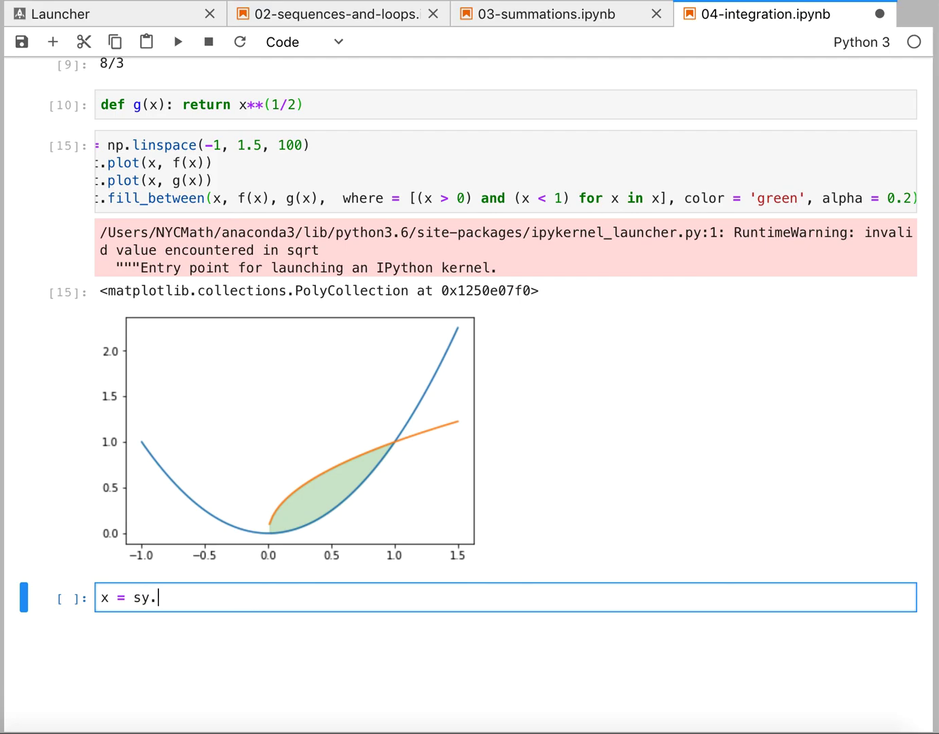
pyautogui.write("Symbol('x'")
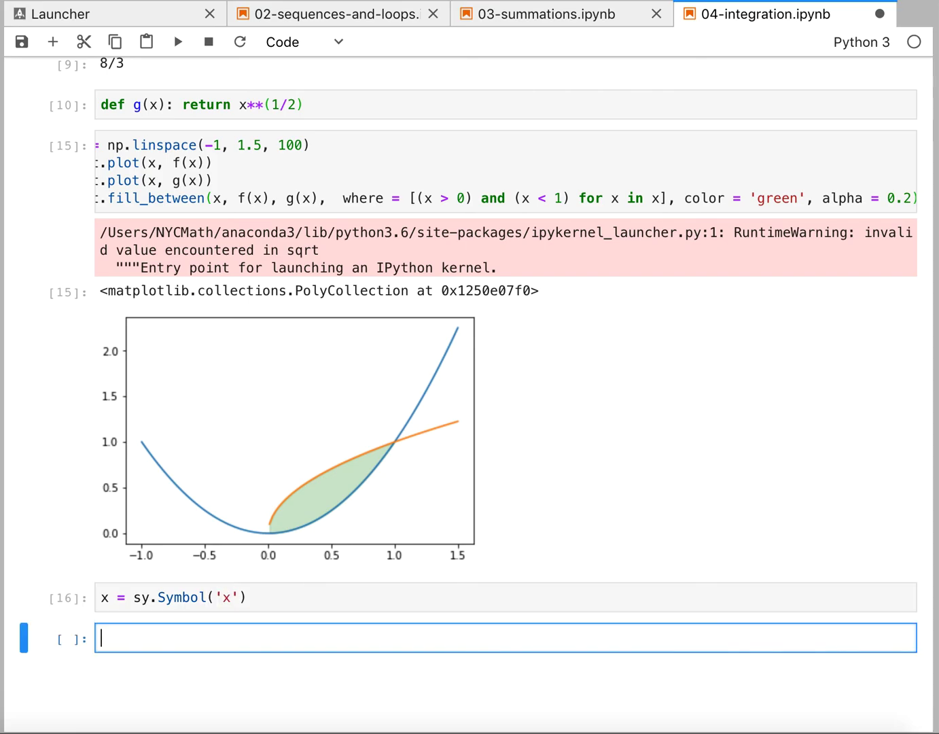
# Evaluate sy.integrate(g(x) - f(x), (x, 0, 1)), returning 0.3333.
pyautogui.write('sy.in')
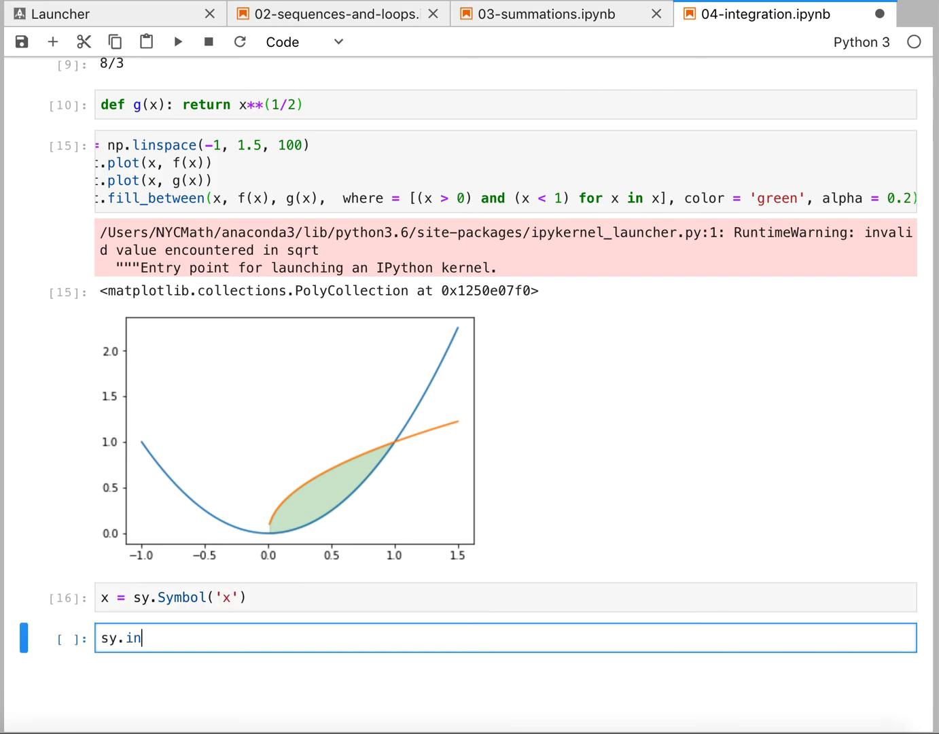
pyautogui.write('teg')
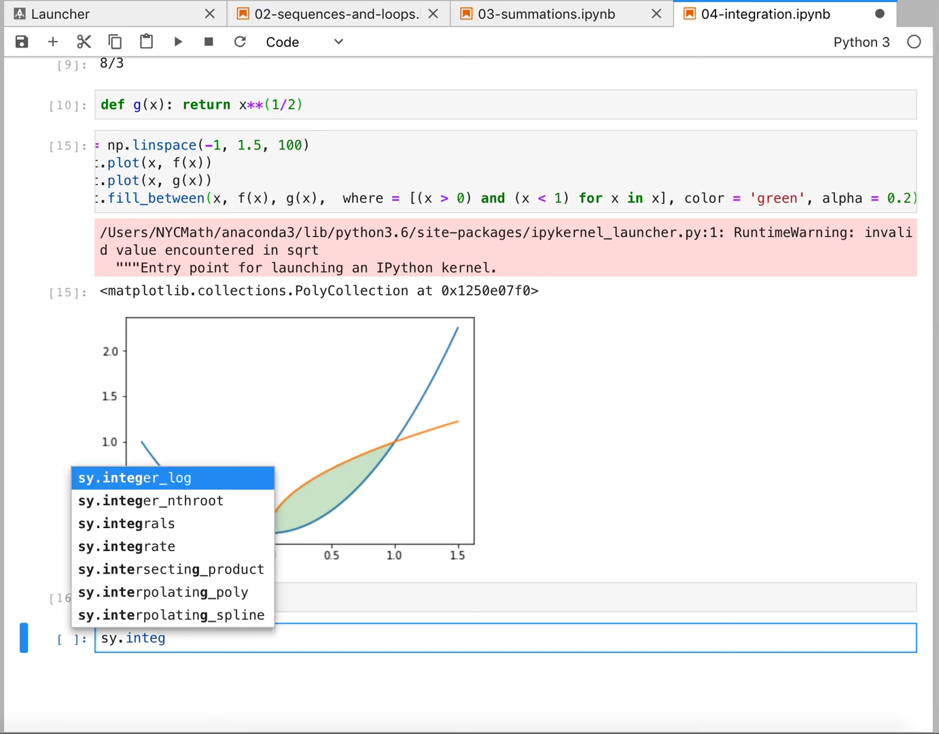
pyautogui.write('ra')
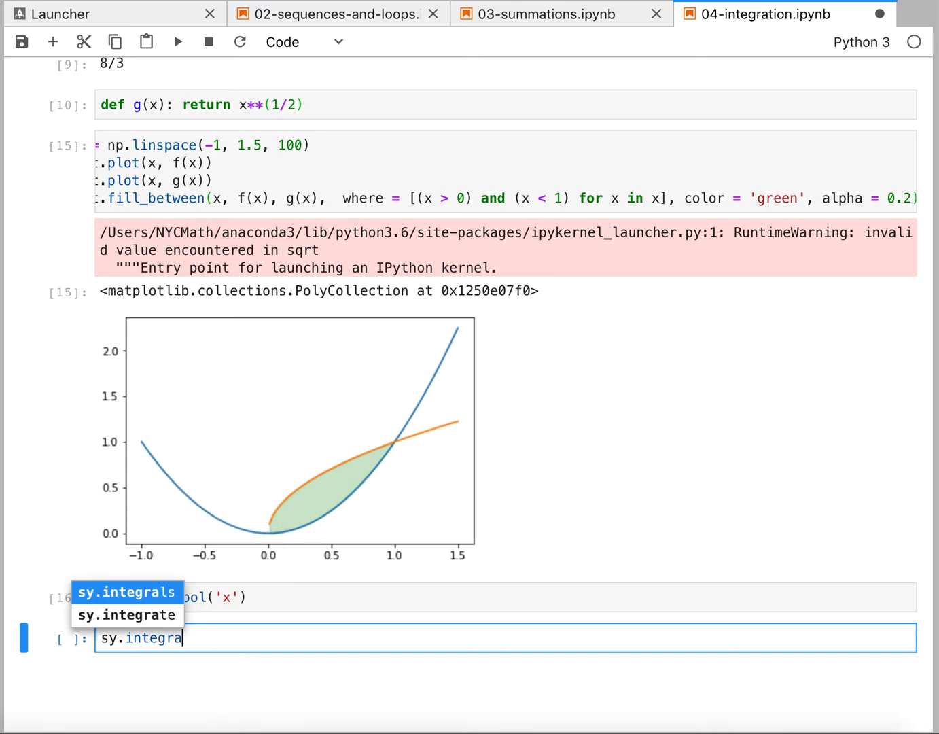
pyautogui.click(125, 615)
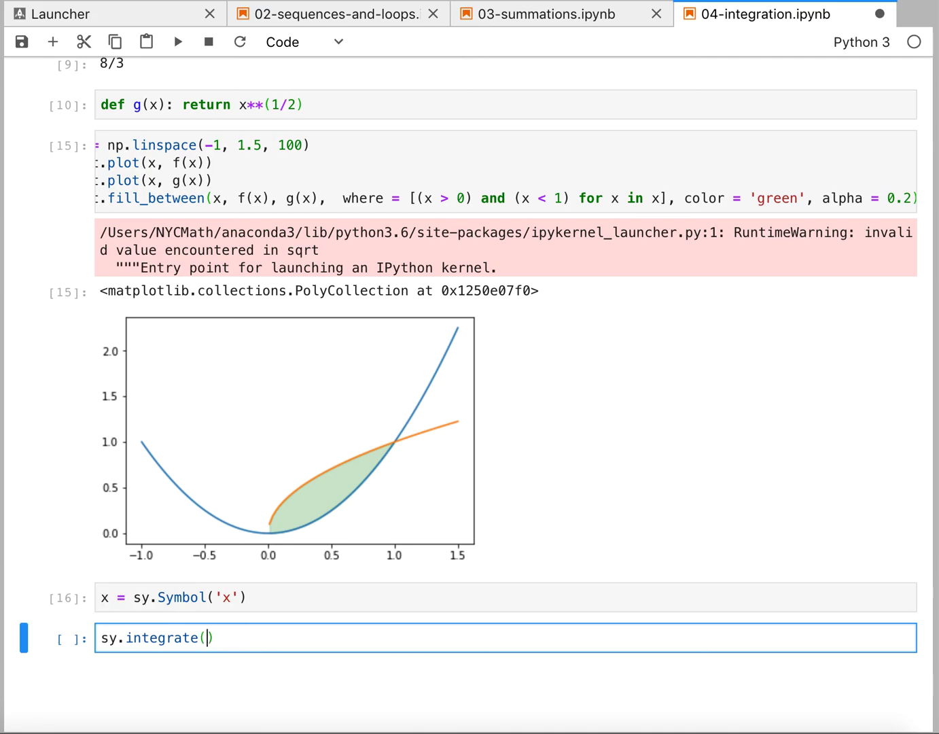
pyautogui.moveTo(278, 486)
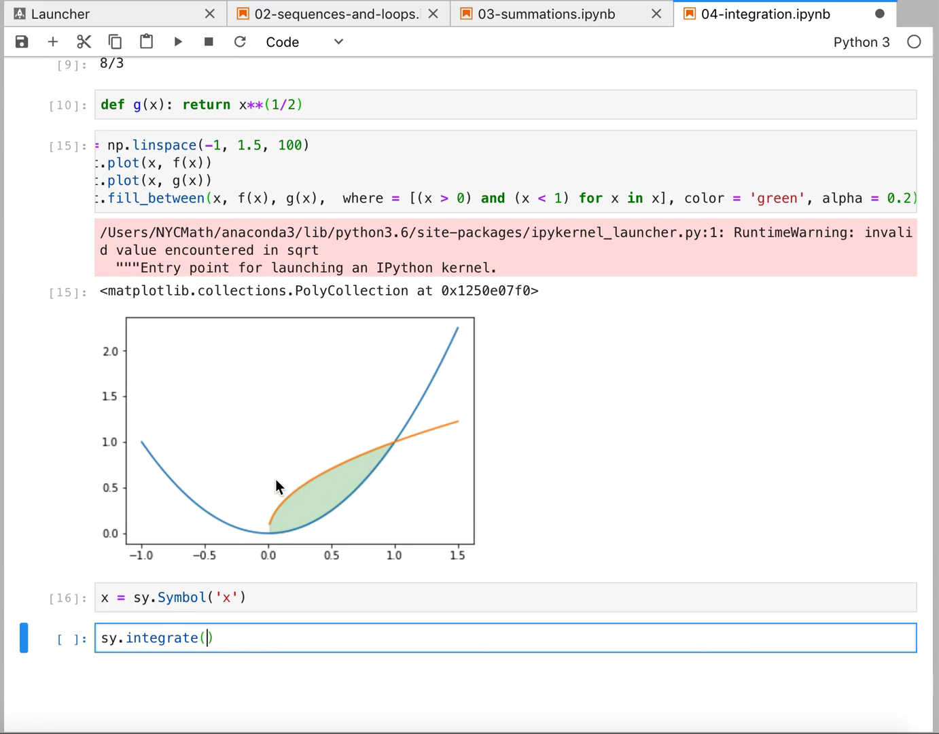
pyautogui.moveTo(275, 539)
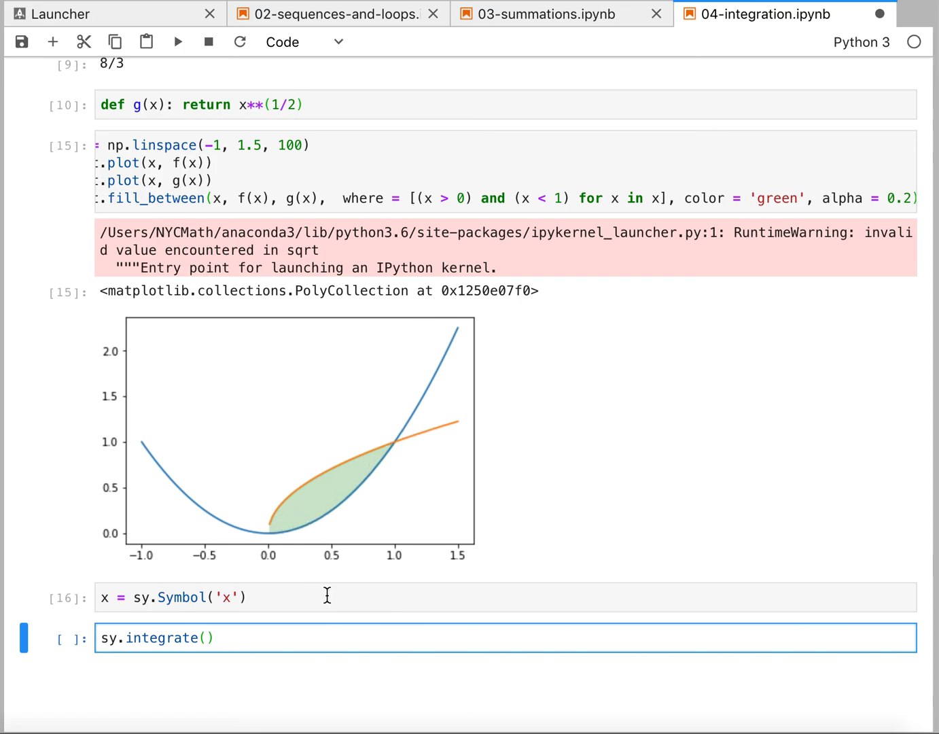
pyautogui.write('g(x)')
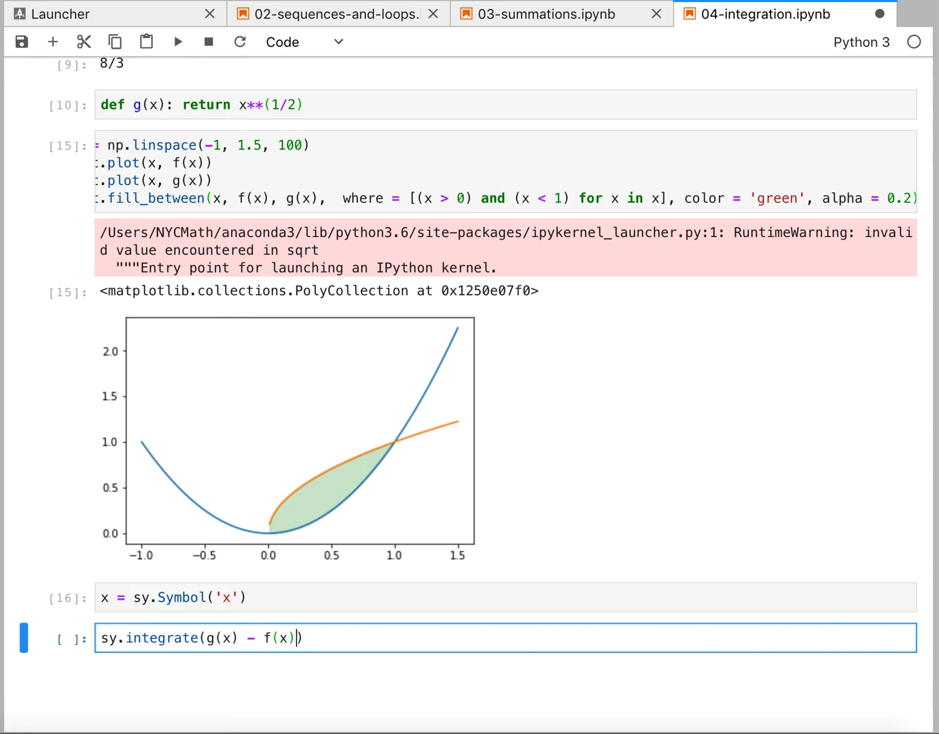
pyautogui.write(', (x, 0, 1')
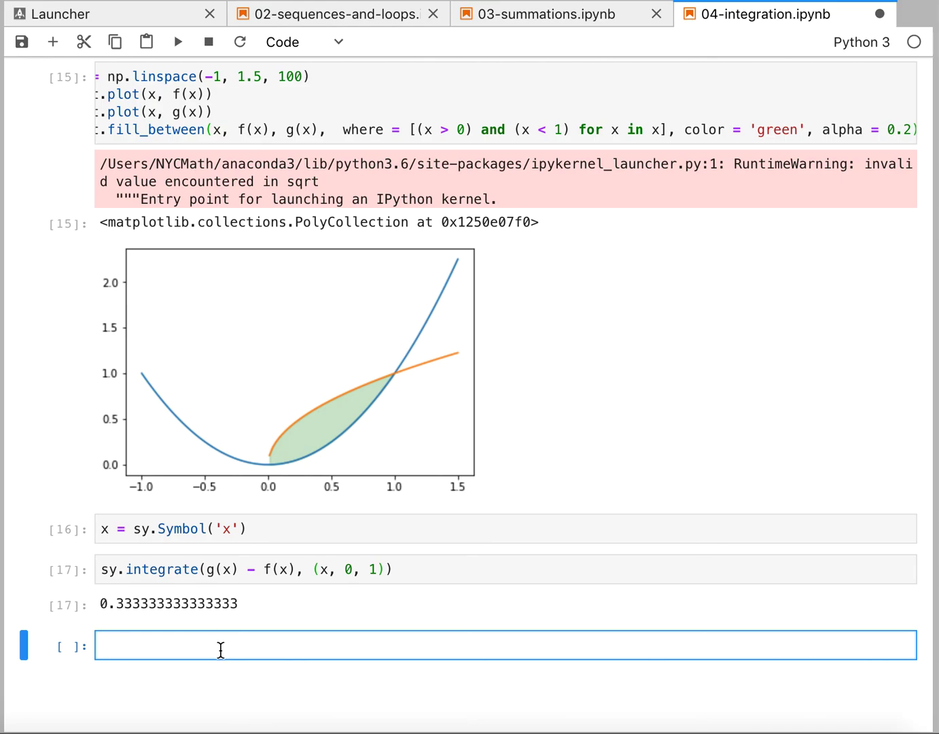
pyautogui.moveTo(261, 456)
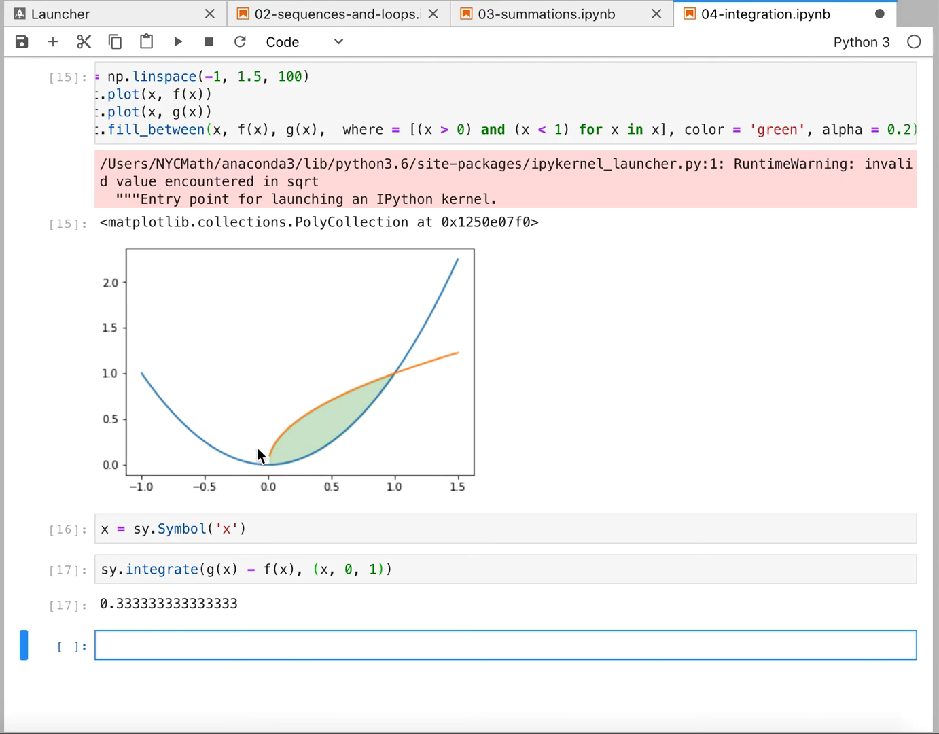